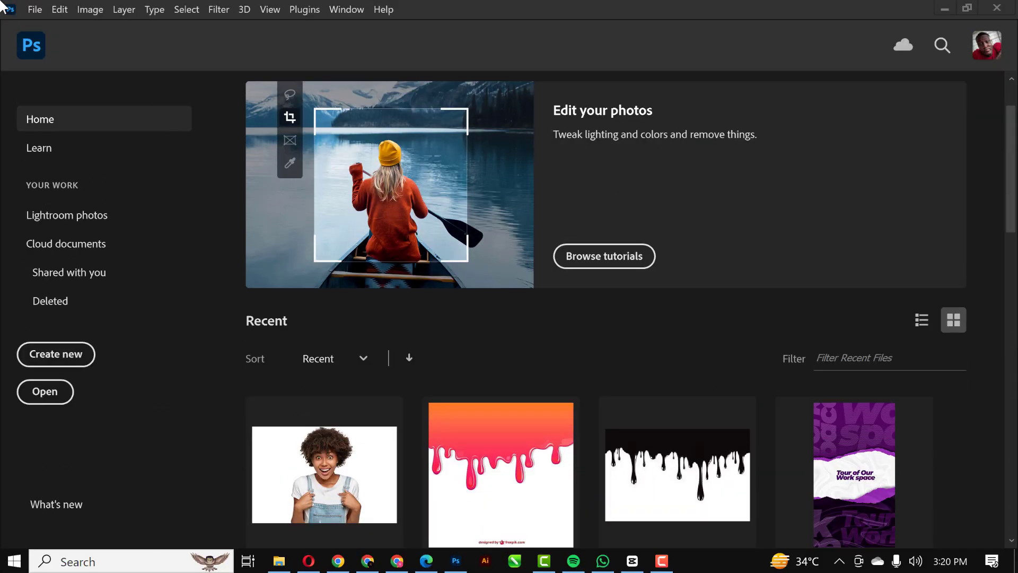
Step: Name the new document preset 'paint drip effect', keeping 1920×1080 px, 300 ppi, transparent background
left_click(55, 354)
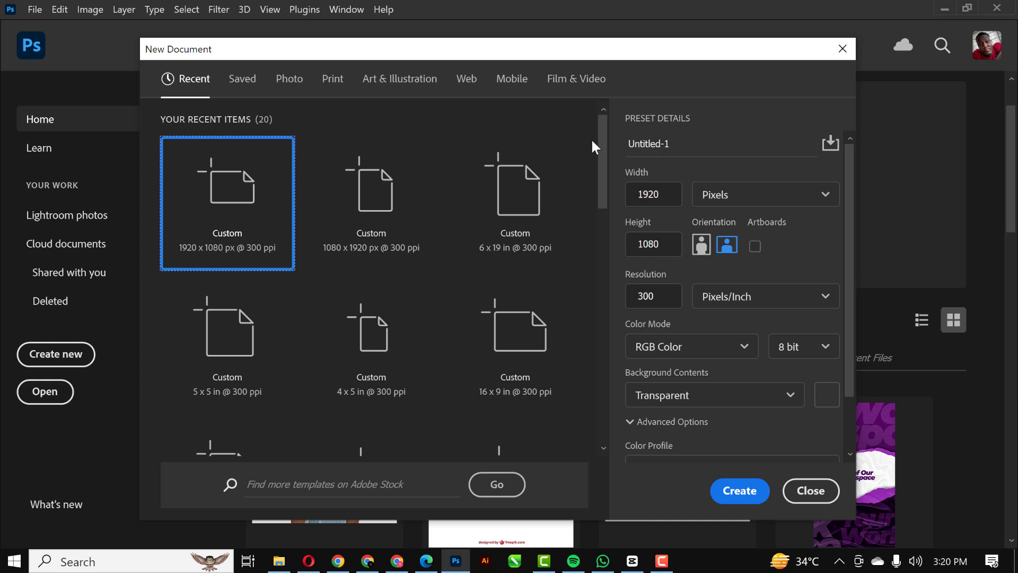
mouse_move(776, 104)
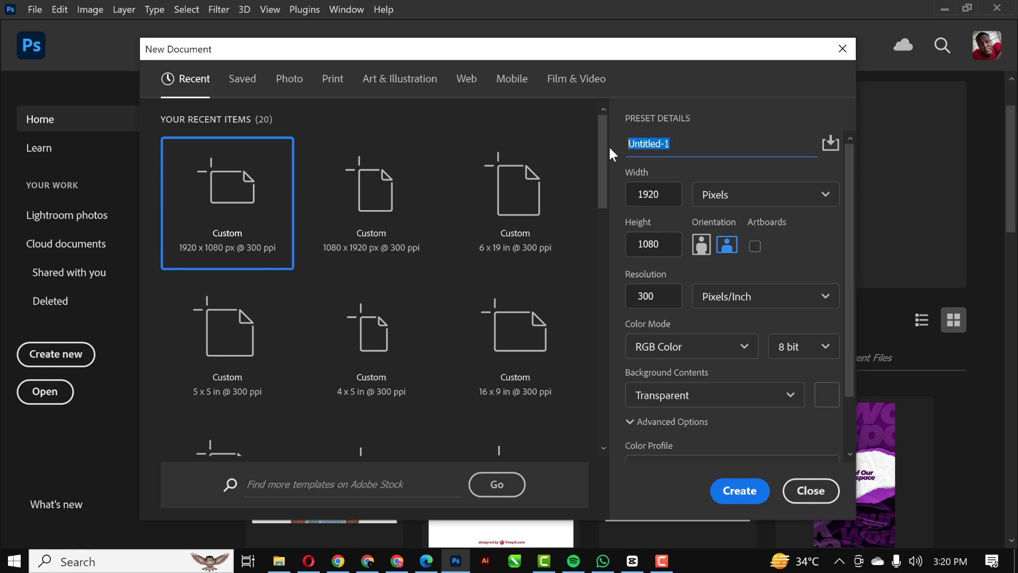
type("paint drip")
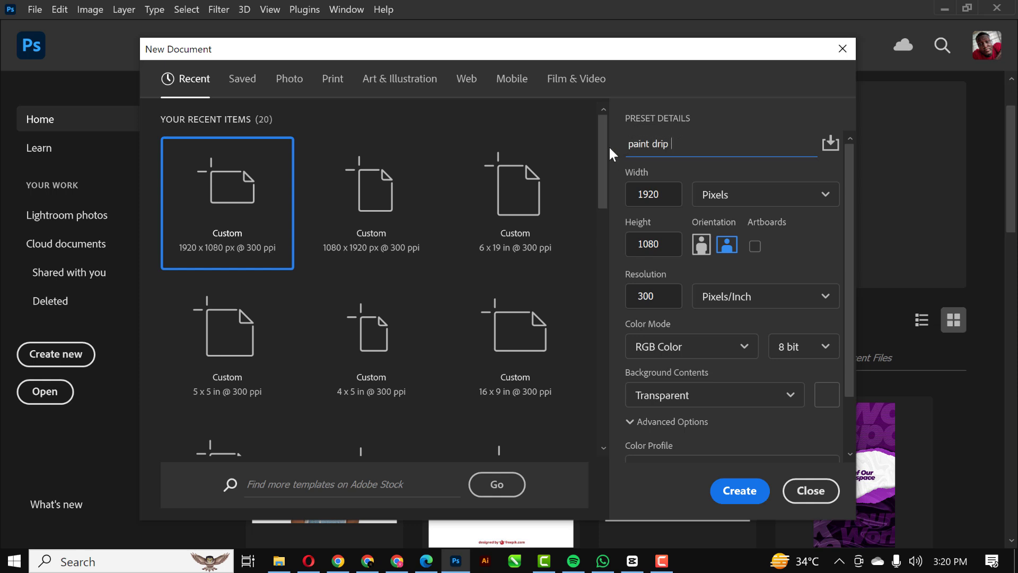
type("effect")
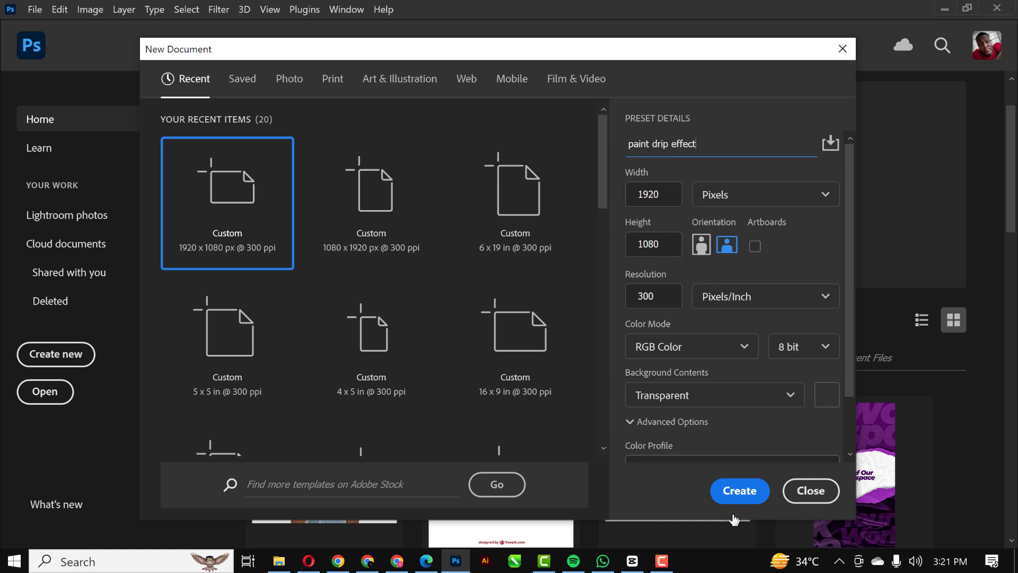
scroll("down", 3)
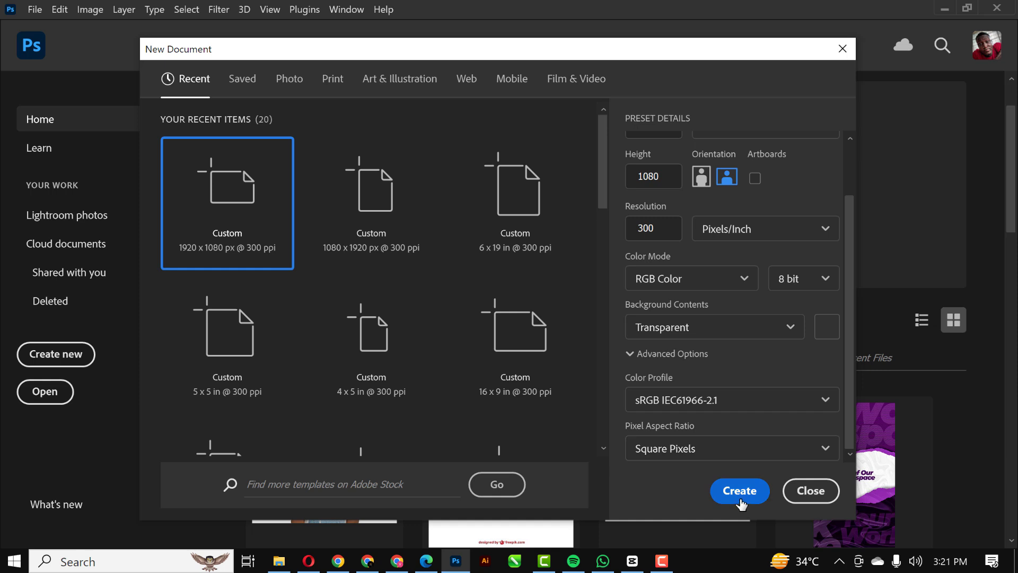
scroll("up", 3)
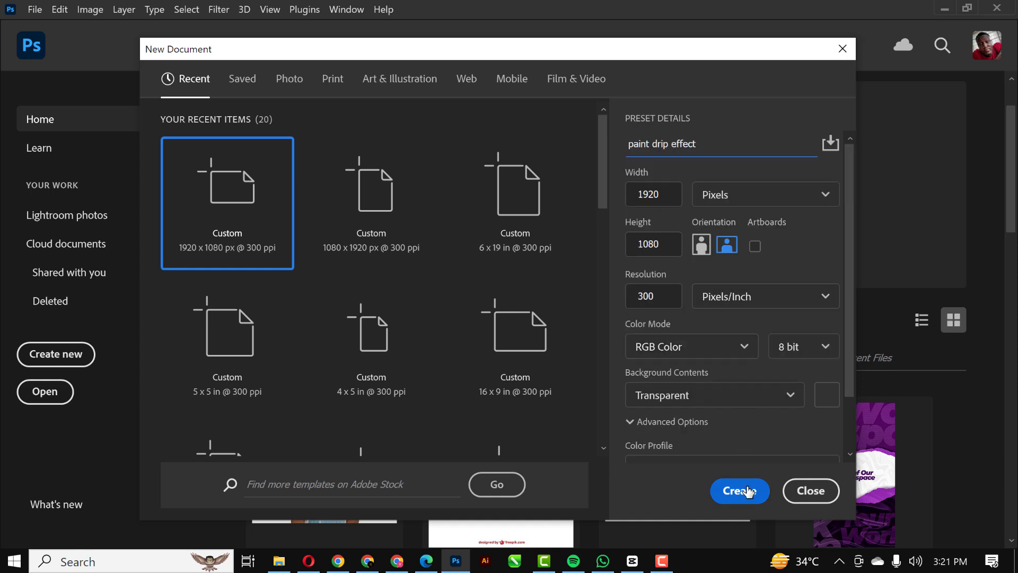
triple_click(653, 194)
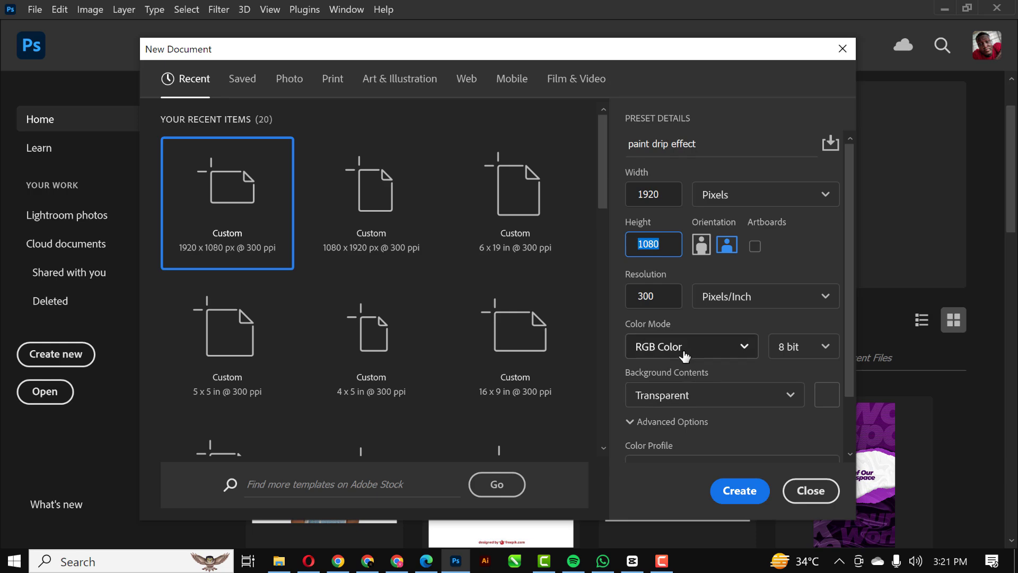
Step: Create the document and add a Solid Color fill layer set to #000d13
left_click(738, 490)
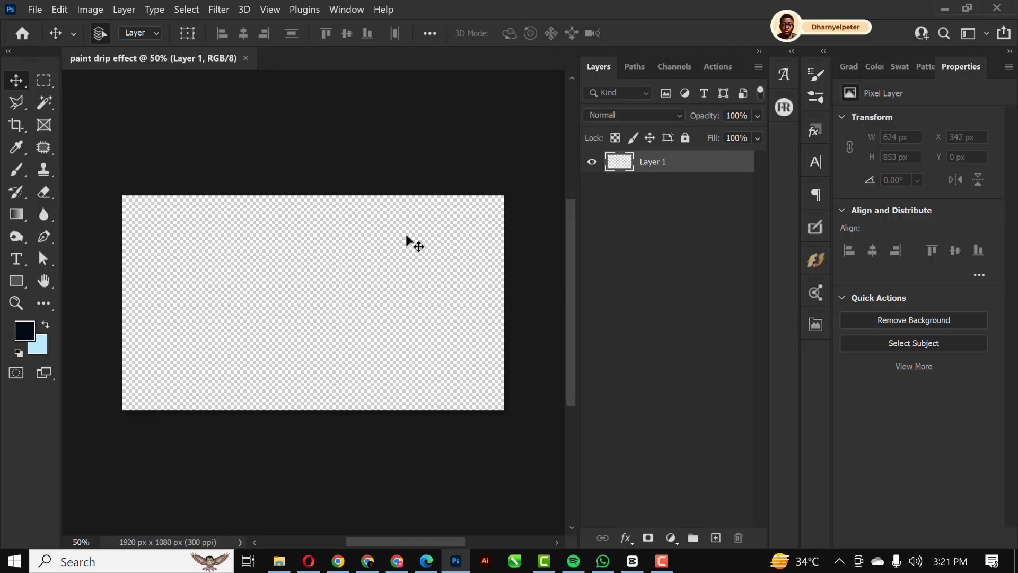
left_click(671, 538)
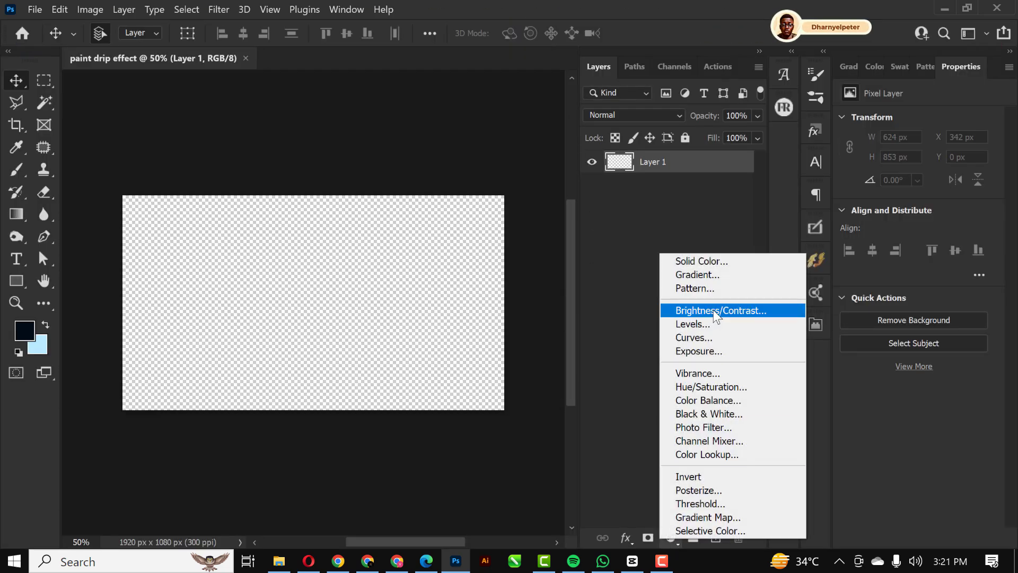
left_click(701, 260)
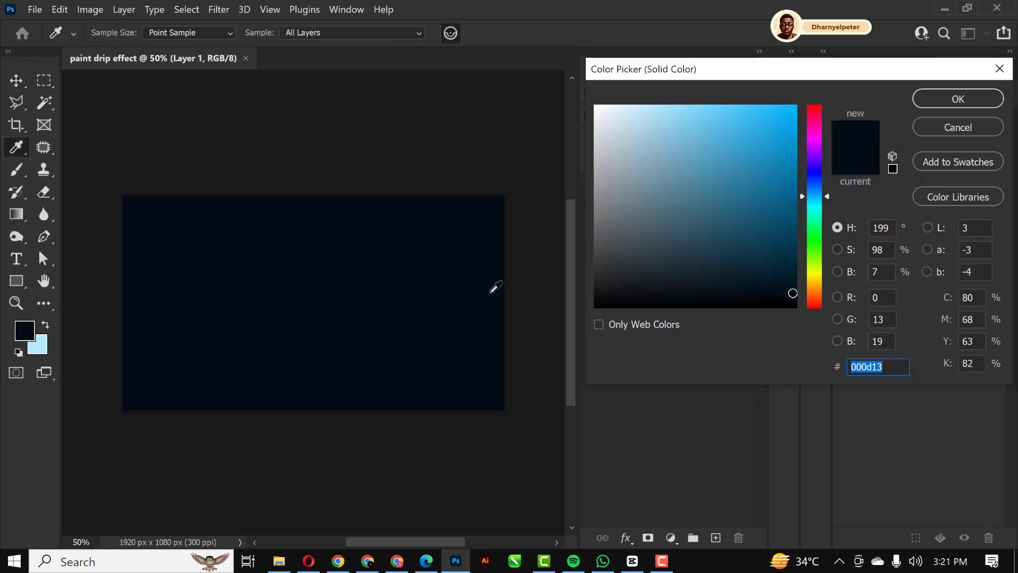
left_click(894, 367)
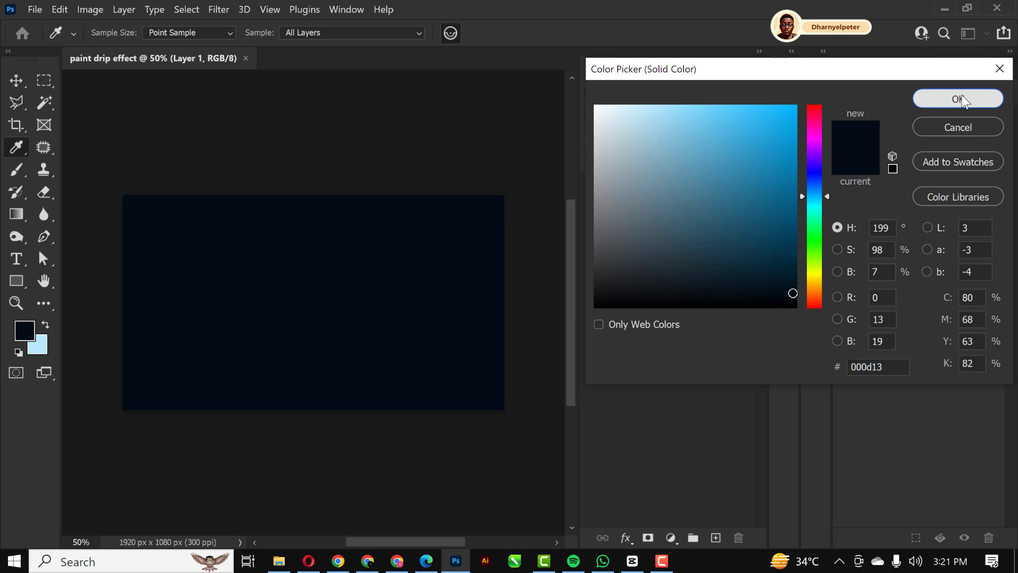
left_click(957, 99)
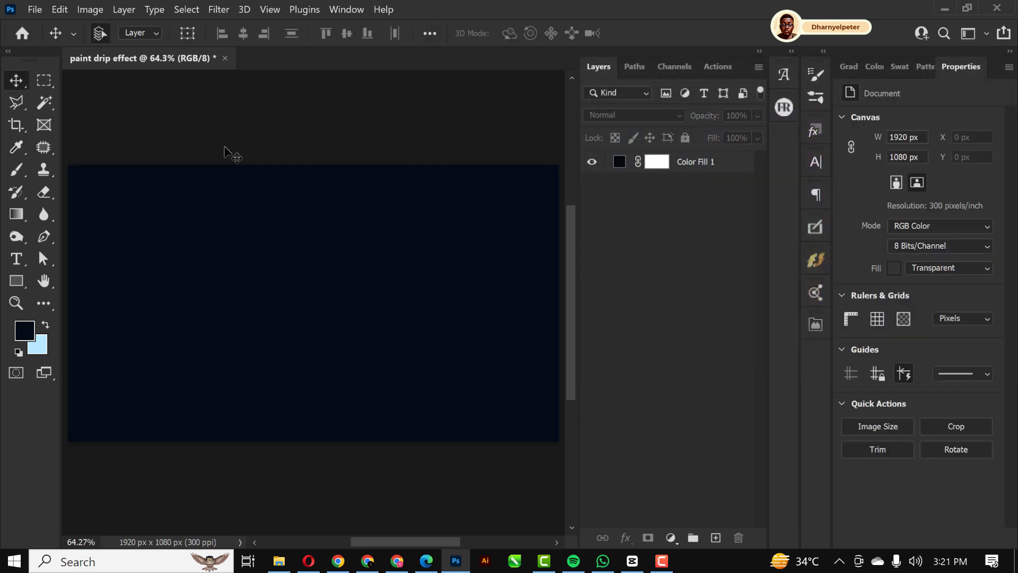
Step: Fit the whole canvas in the window
left_click(269, 9)
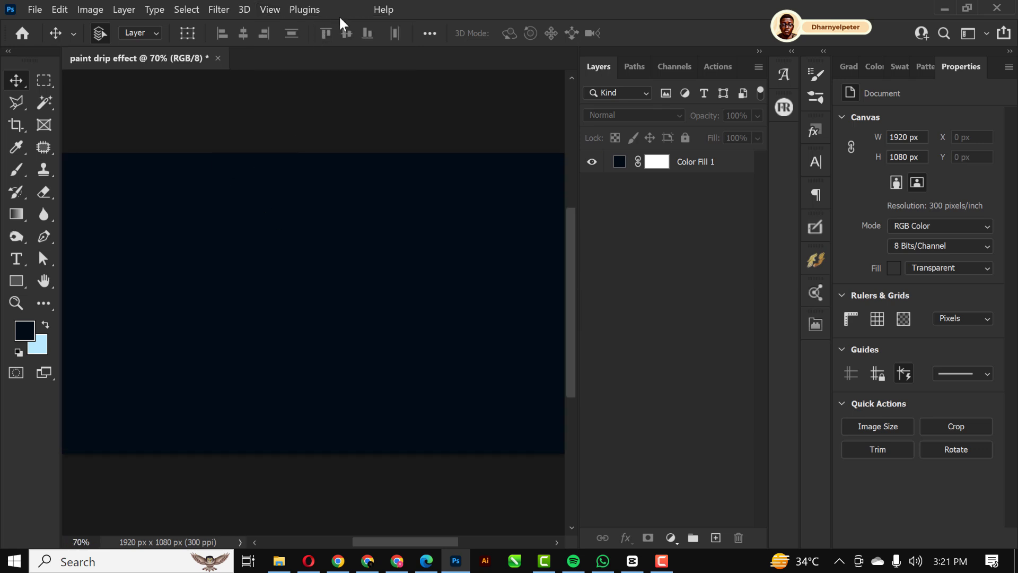
left_click(269, 9)
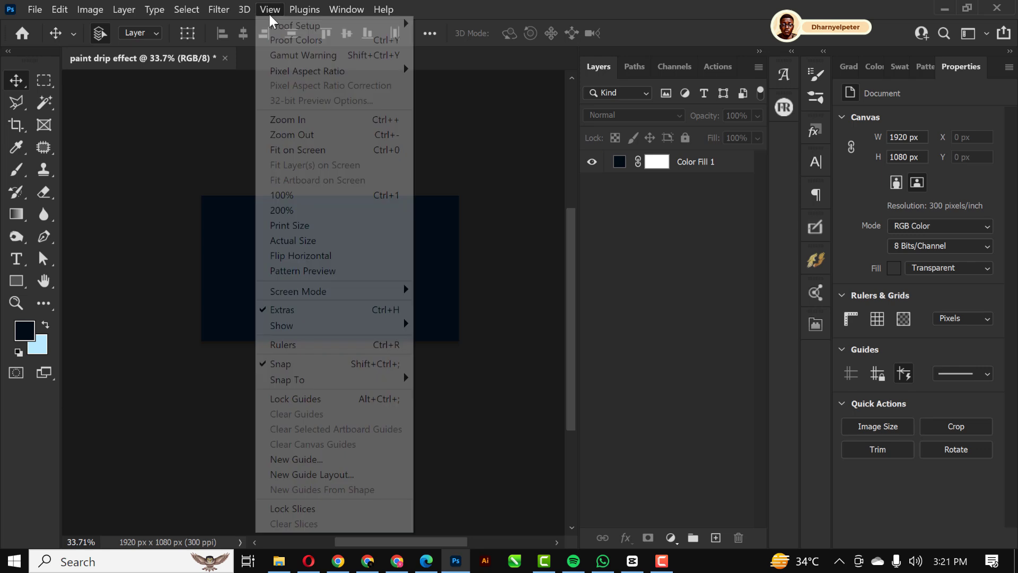
left_click(297, 150)
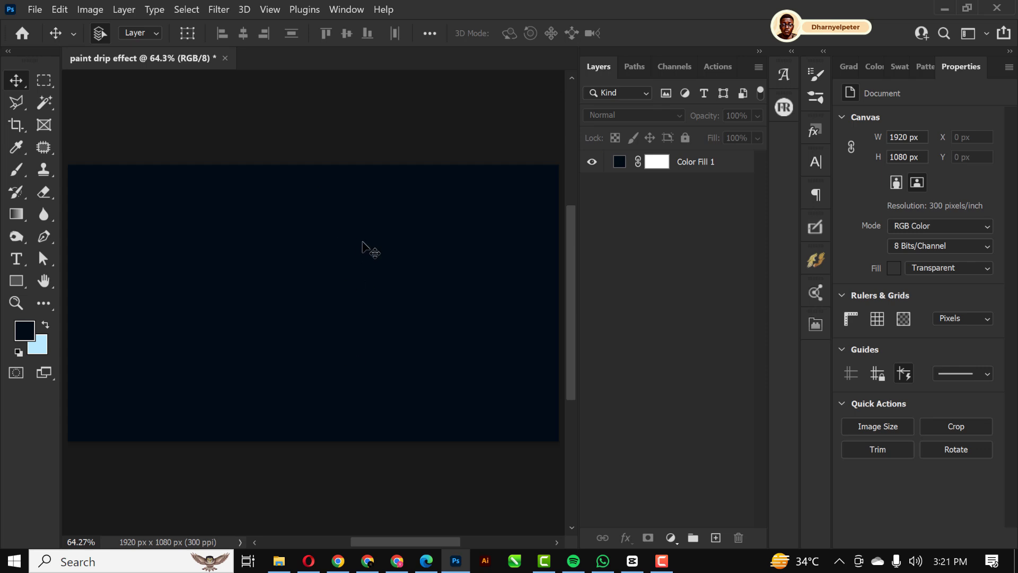
mouse_move(408, 254)
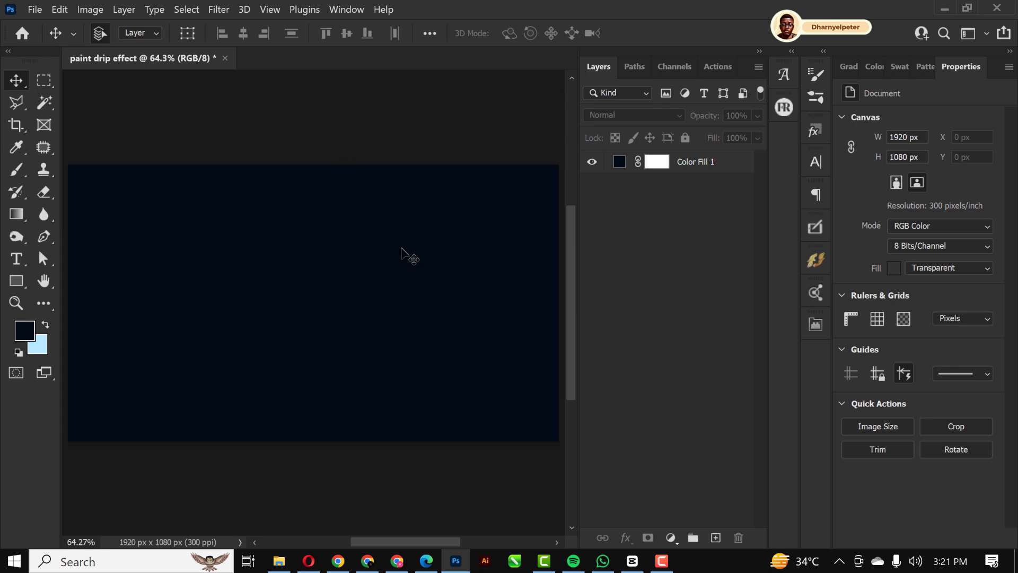
left_click(278, 561)
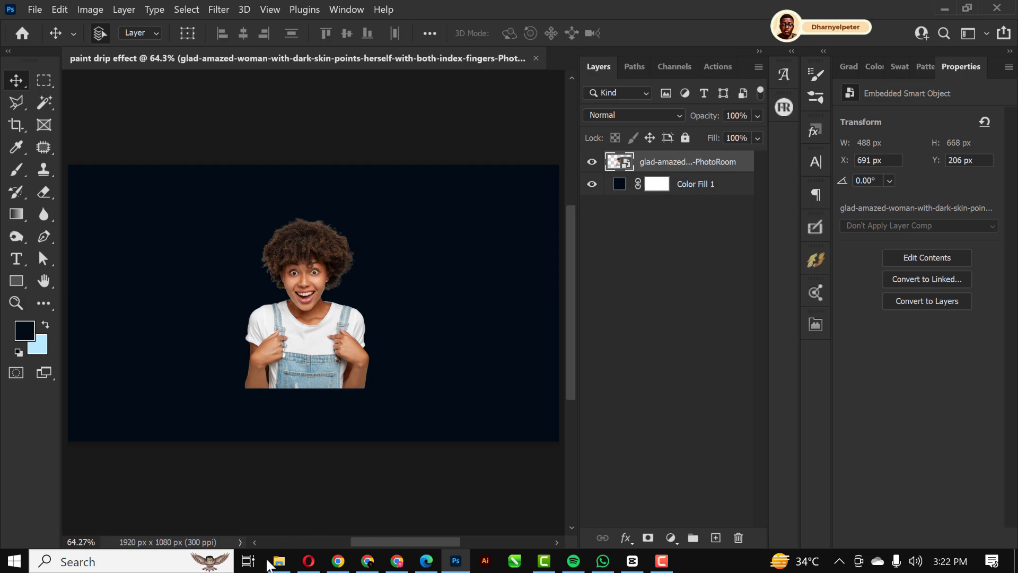
Step: Switch to File Explorer to bring in the paint-drip image
left_click(278, 561)
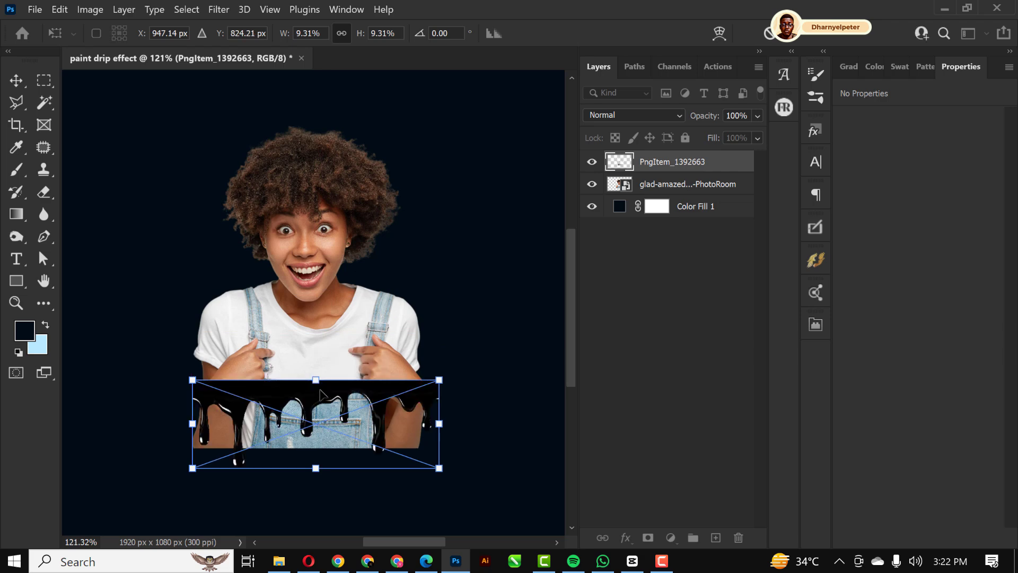
mouse_move(441, 455)
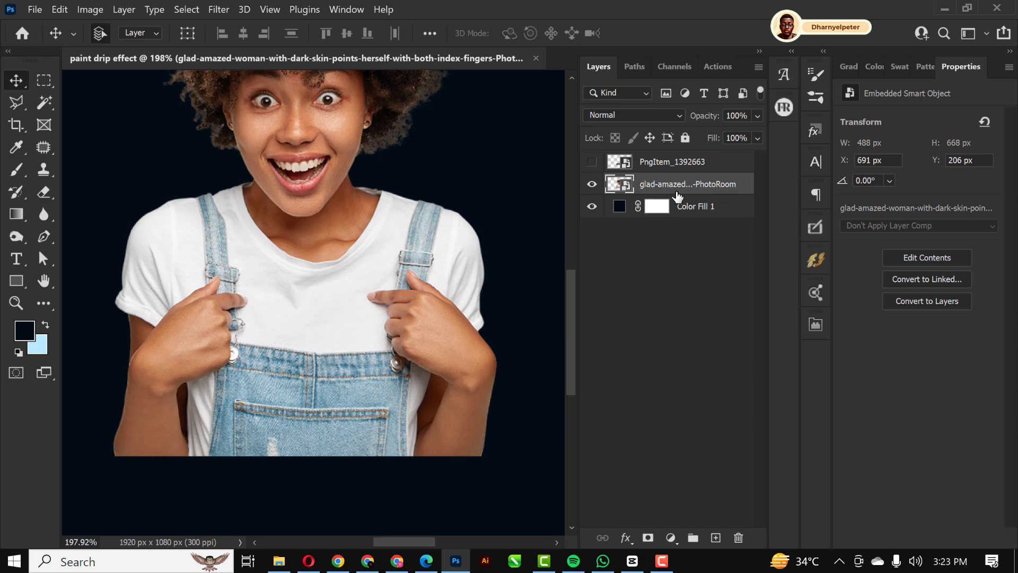
Step: Add a mask to the woman layer and load the drip outline as a selection
left_click(647, 538)
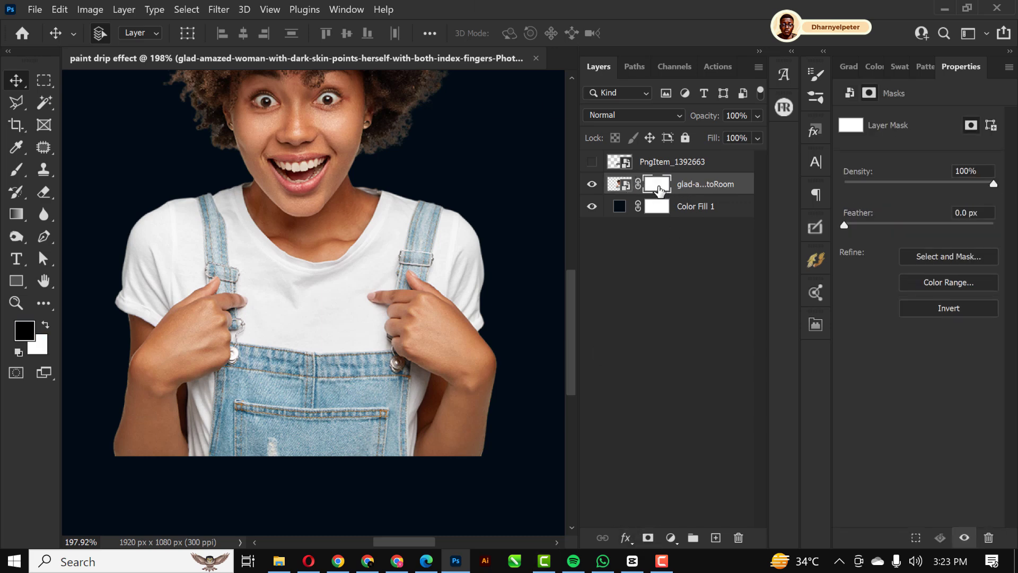
left_click(592, 161)
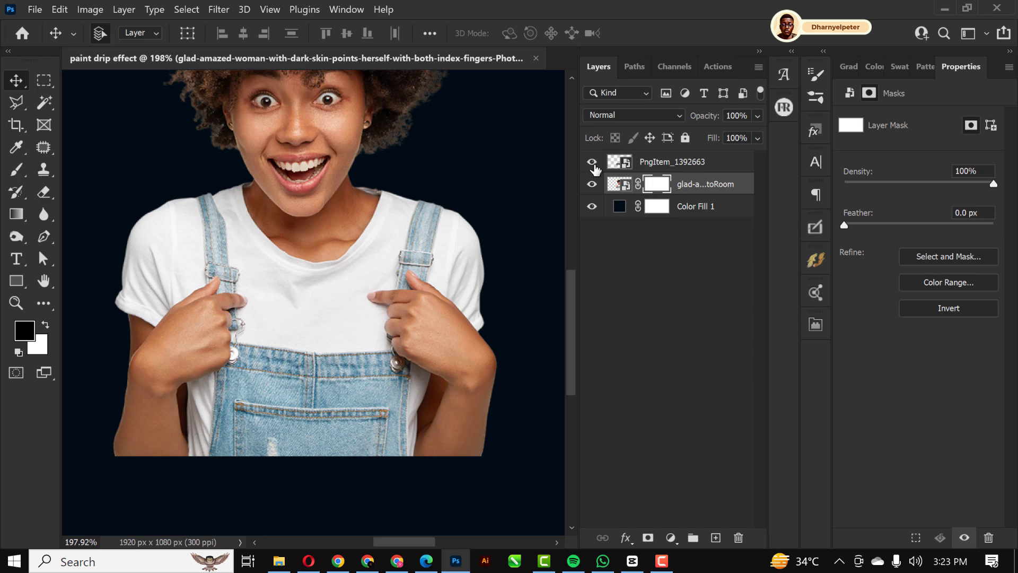
left_click(592, 162)
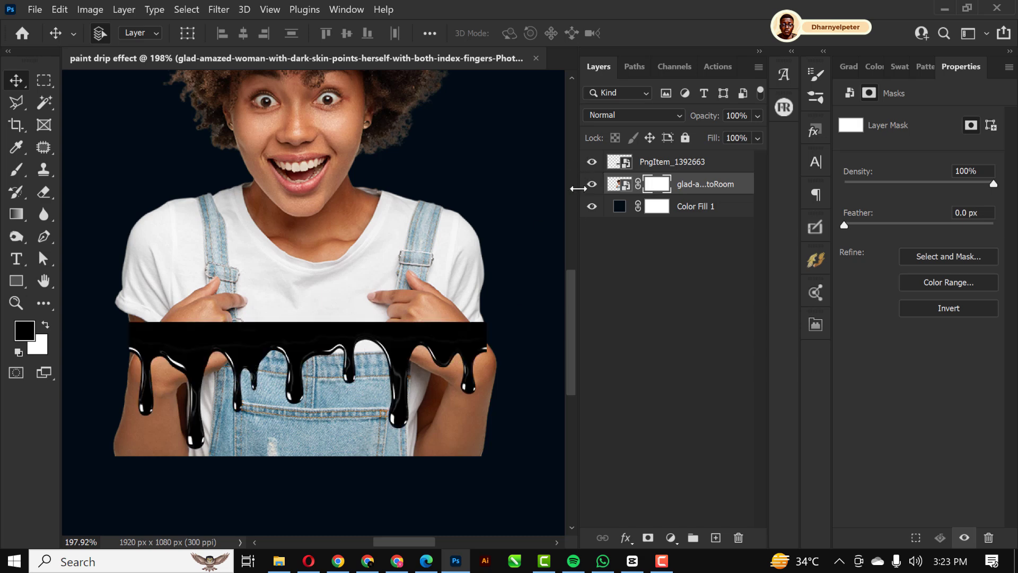
left_click(592, 161)
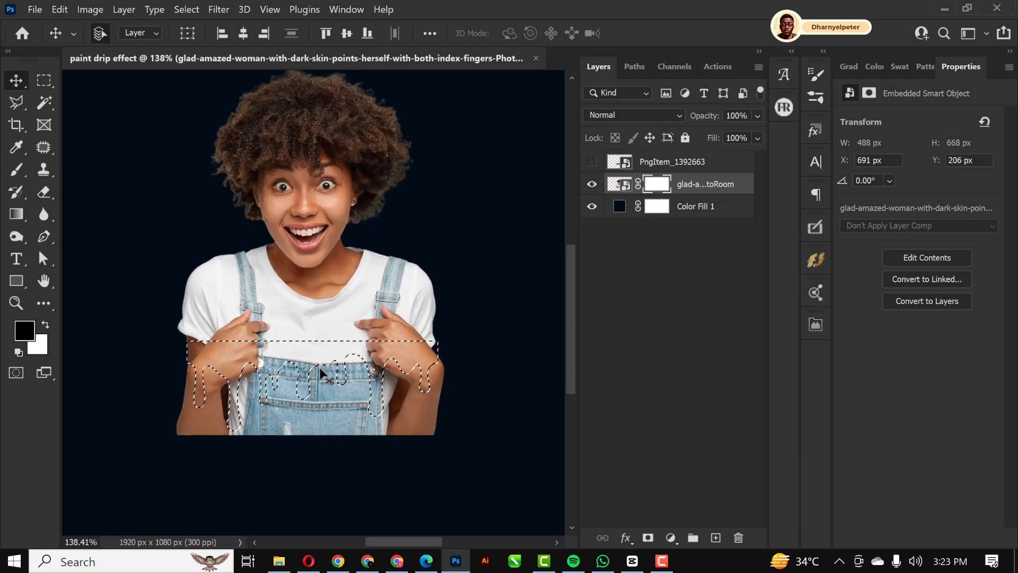
left_click(15, 169)
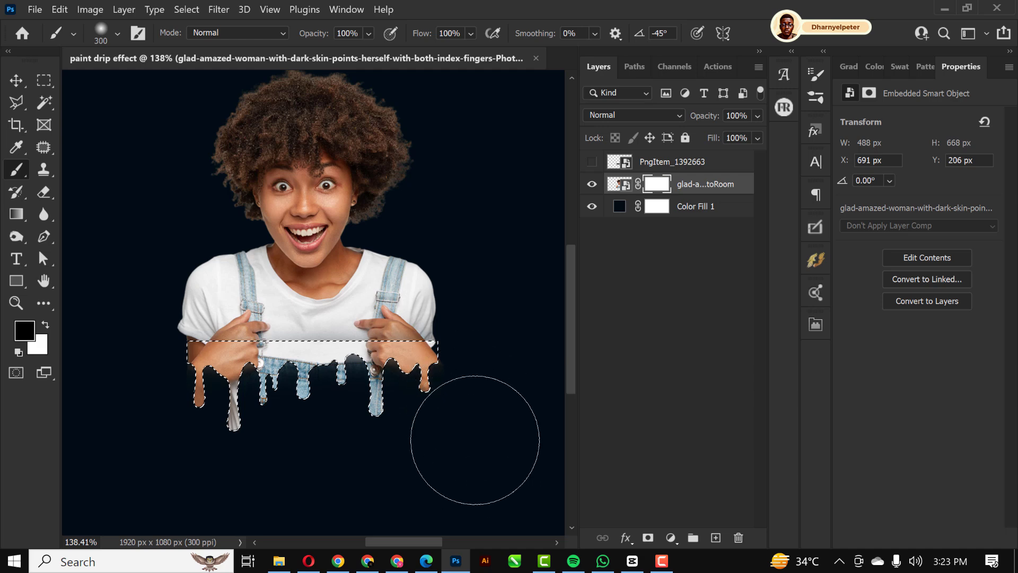
mouse_move(254, 440)
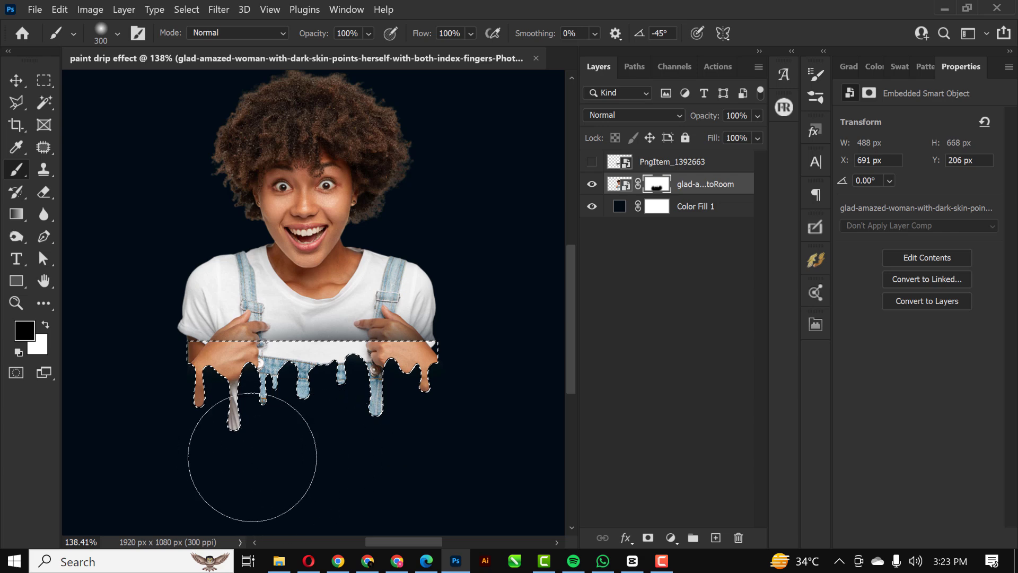
mouse_move(368, 490)
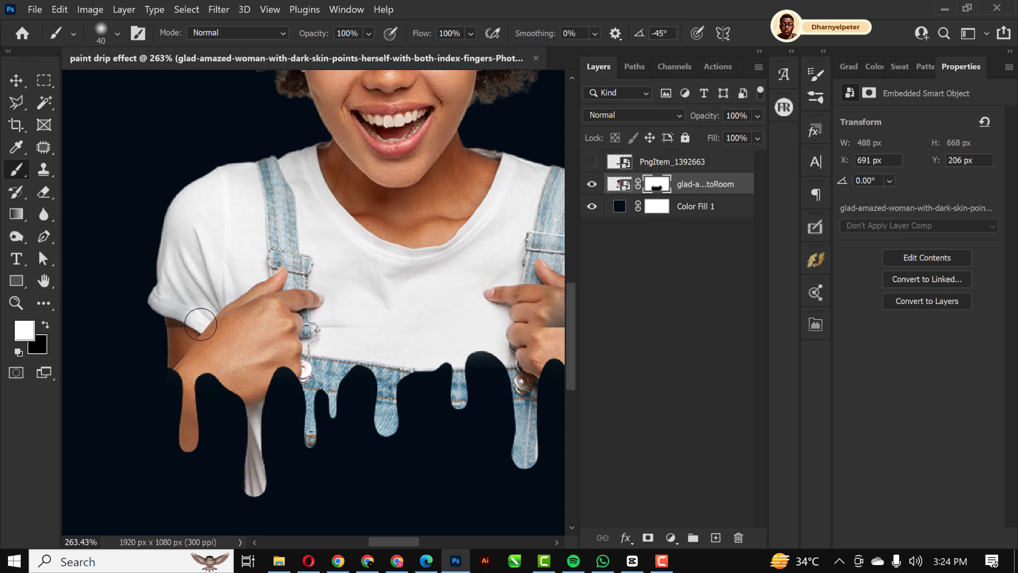
mouse_move(185, 323)
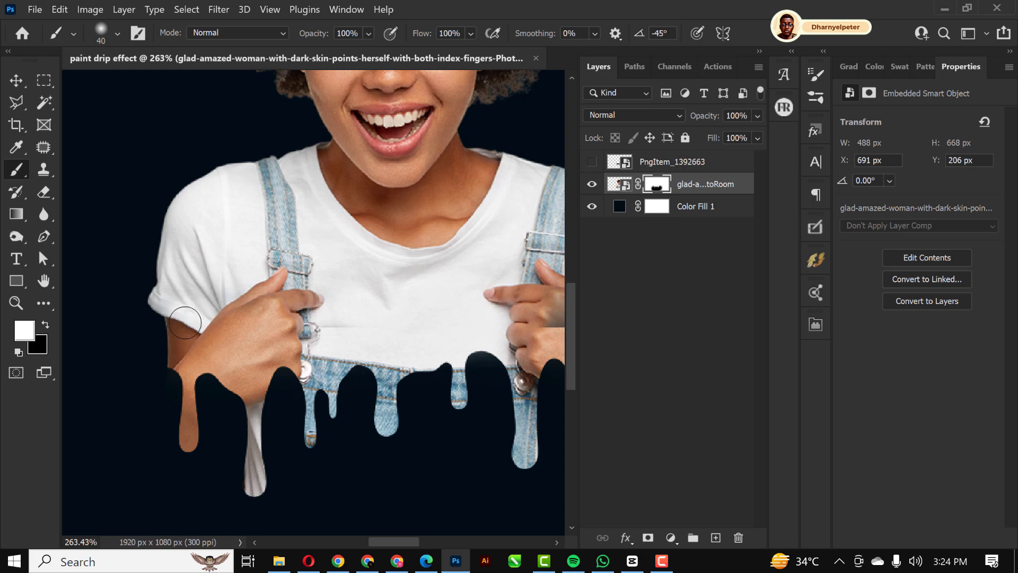
mouse_move(399, 303)
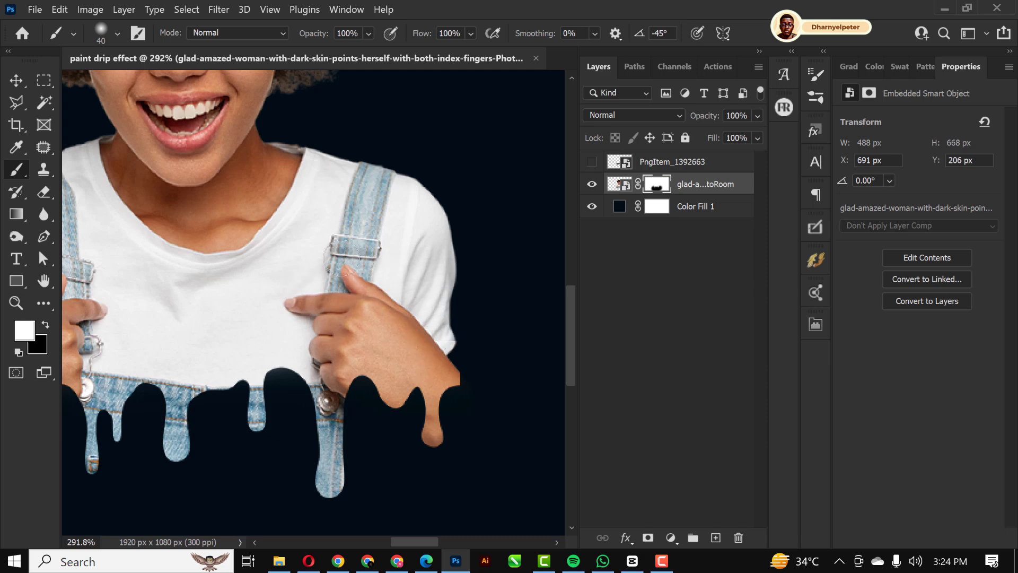
Step: Hide the PngItem_1392663 drip layer
scroll("down", 3)
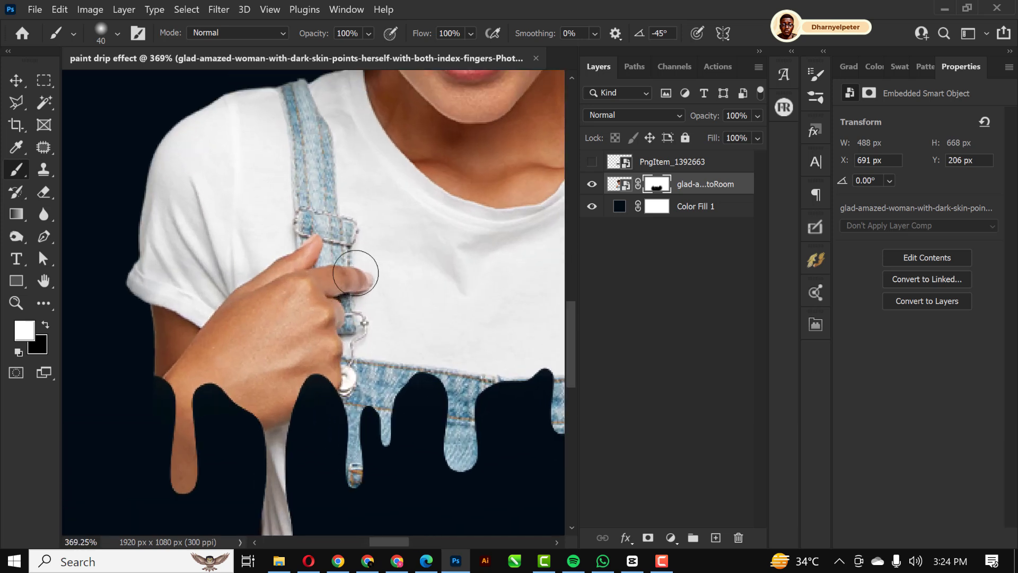
left_click(682, 161)
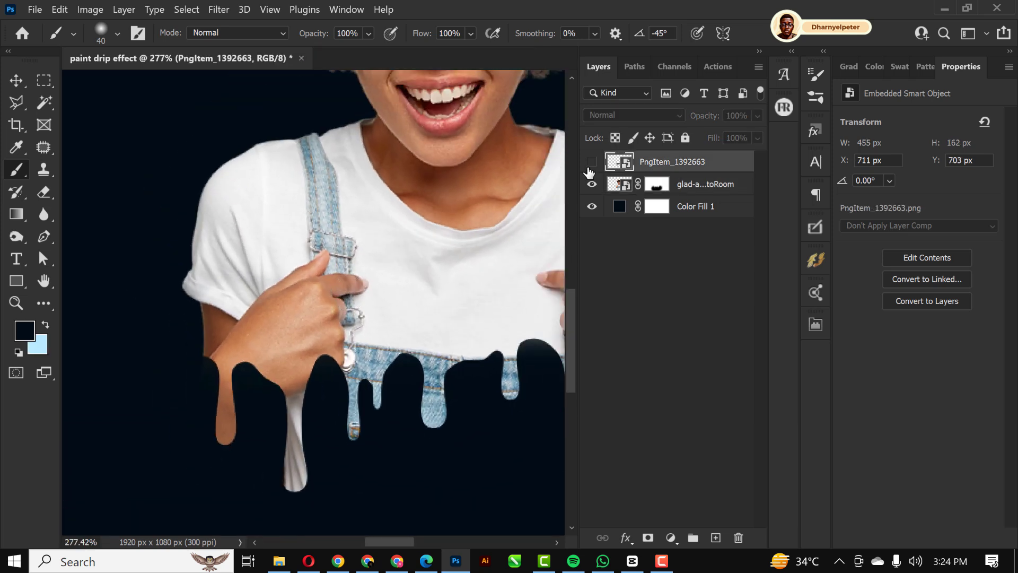
Step: Delete the PngItem_1392663 layer and add an empty layer above Color Fill 1
left_click(592, 162)
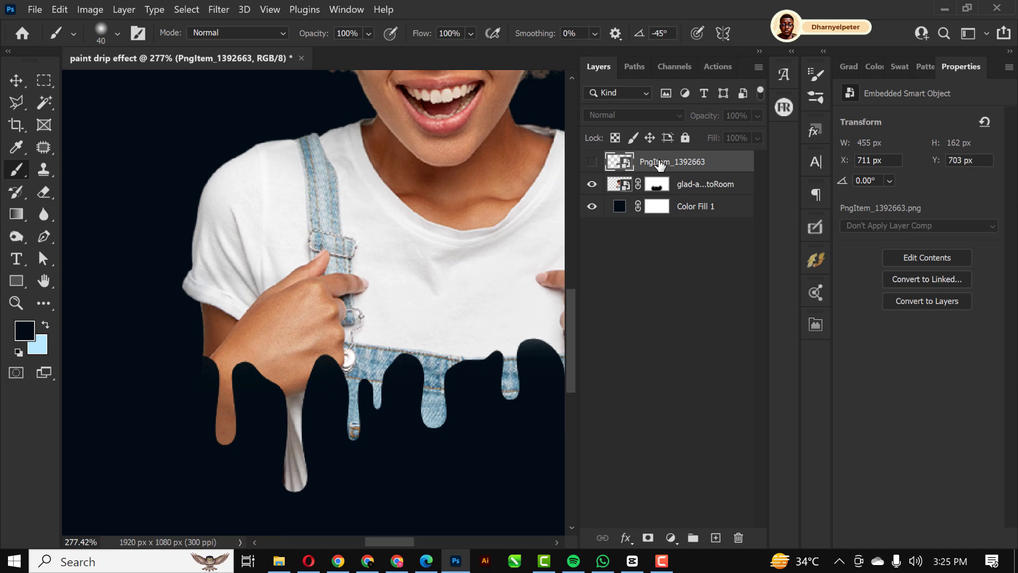
right_click(674, 161)
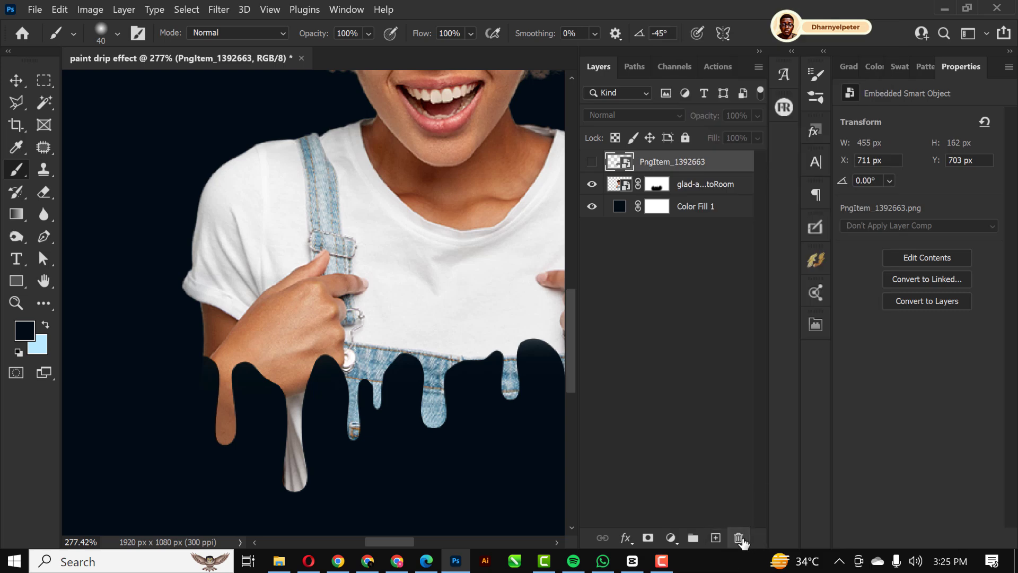
left_click(738, 538)
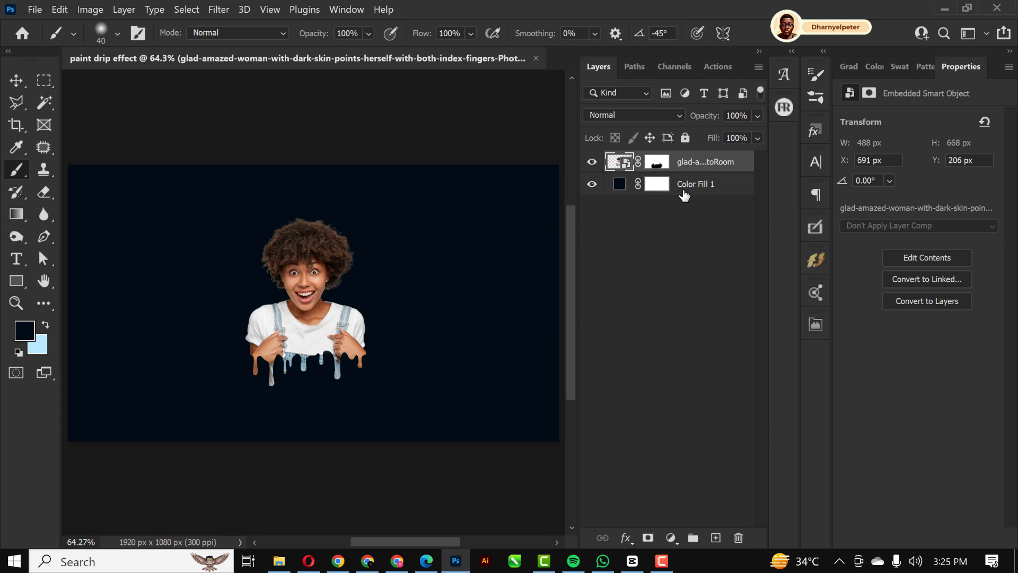
left_click(715, 538)
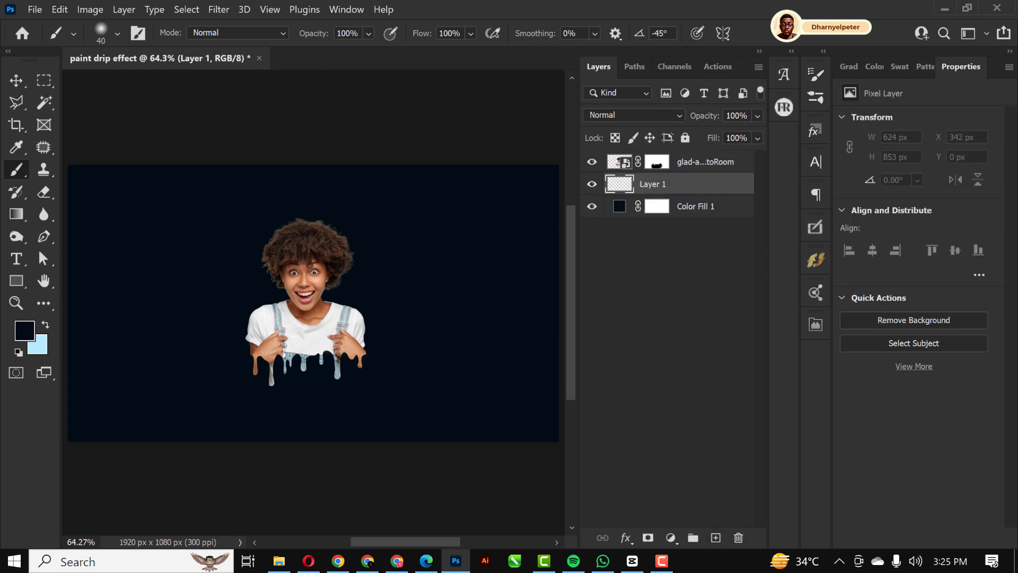
Step: Paint a 900px soft #6ad4ff glow on Layer 1, set to Linear Dodge (Add)
left_click(44, 324)
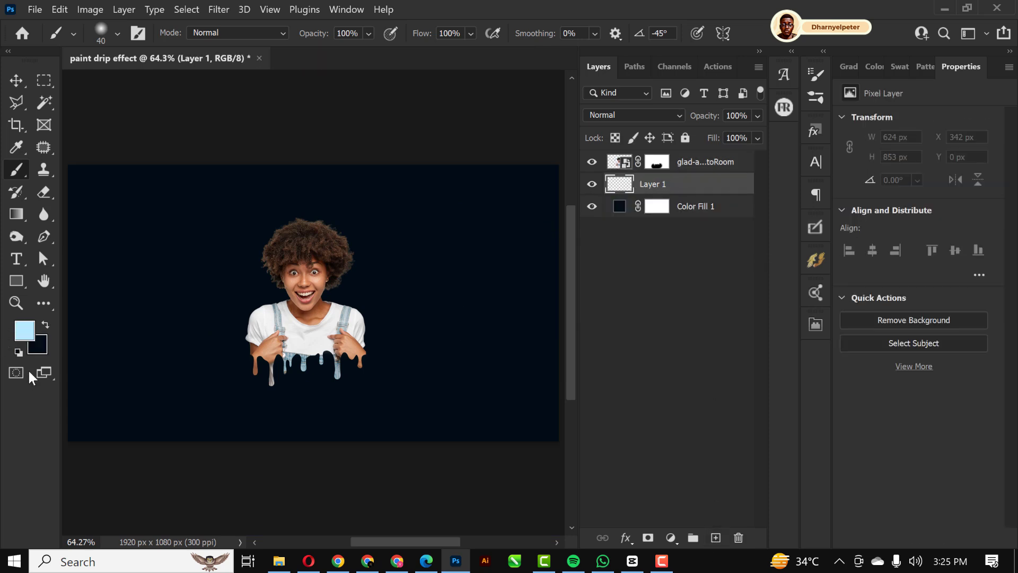
left_click(23, 330)
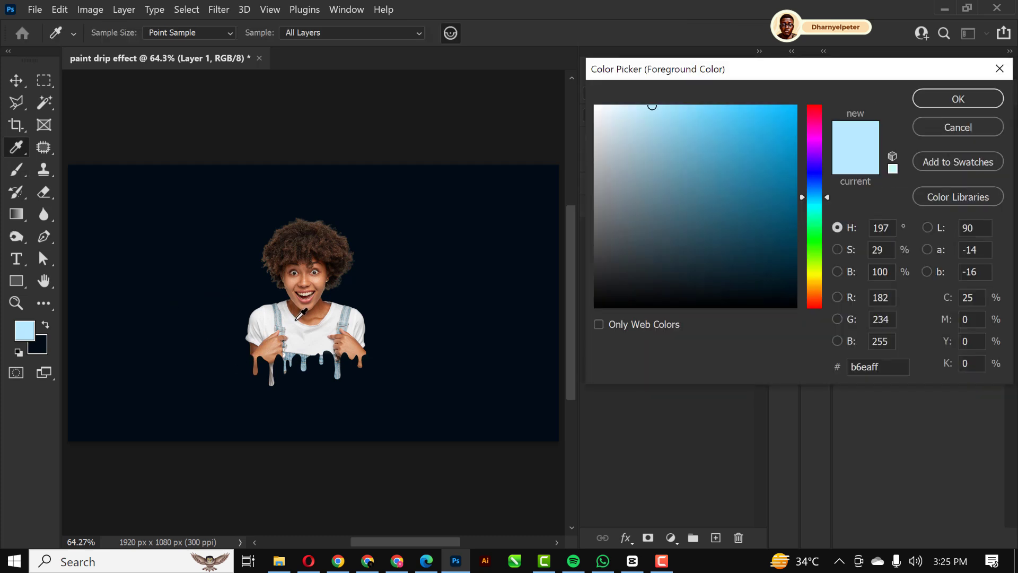
left_click(630, 112)
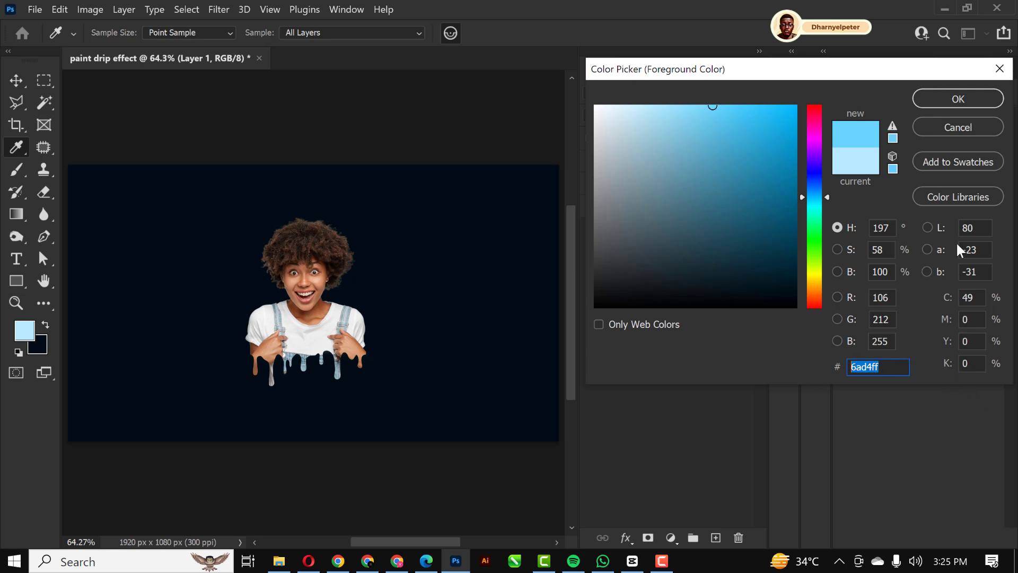
left_click(958, 98)
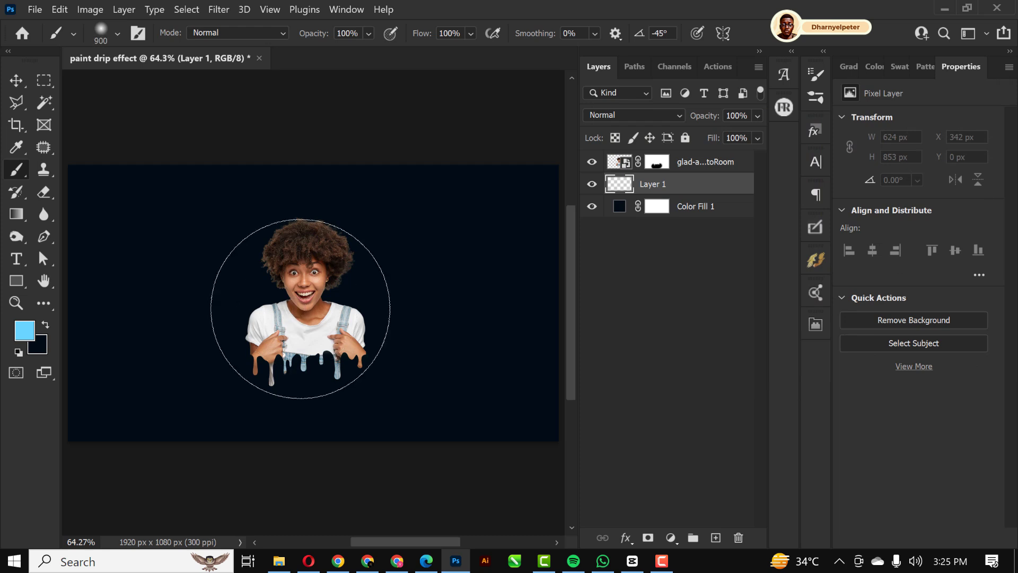
left_click(118, 33)
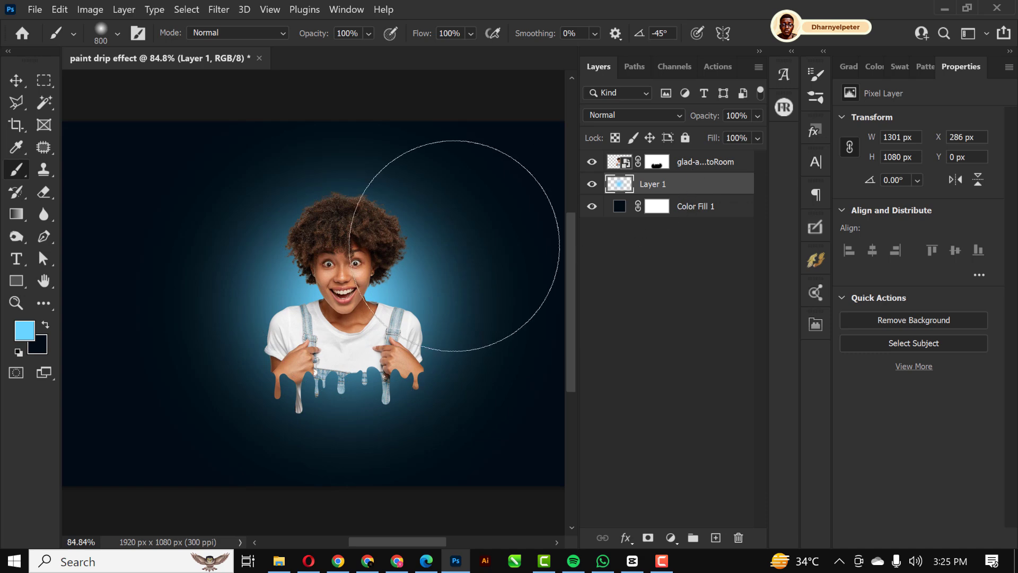
left_click(633, 115)
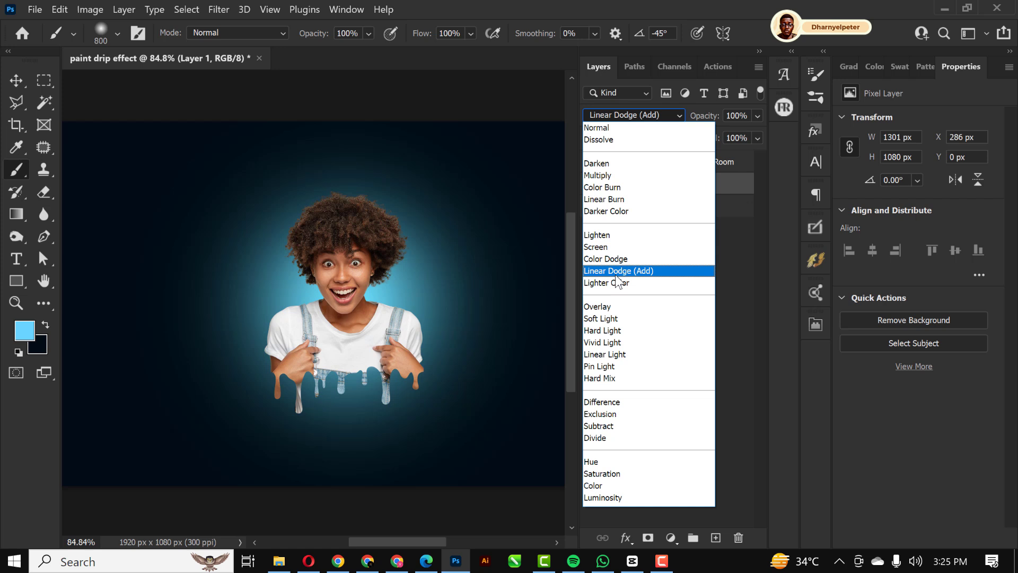
left_click(618, 271)
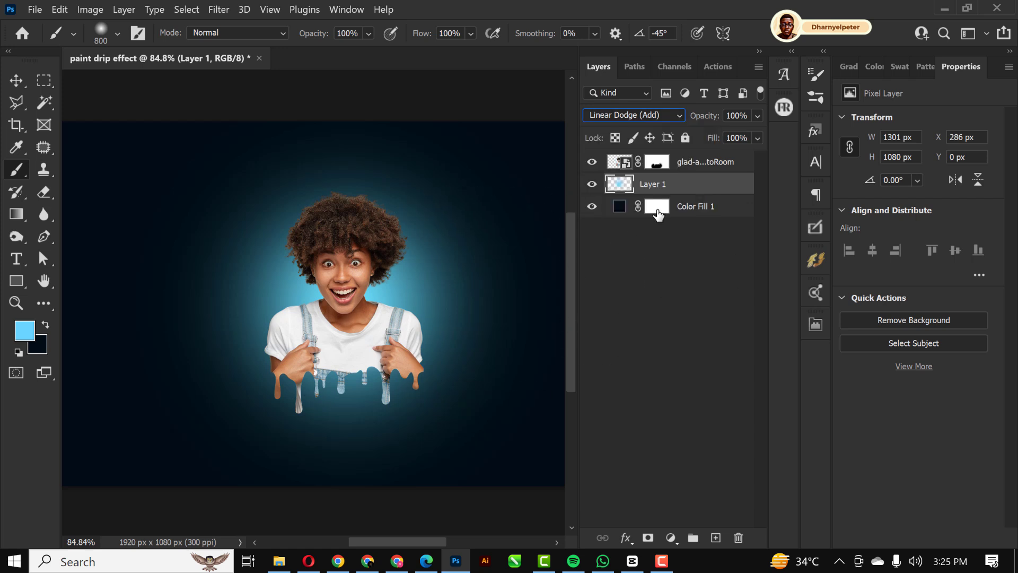
left_click(715, 538)
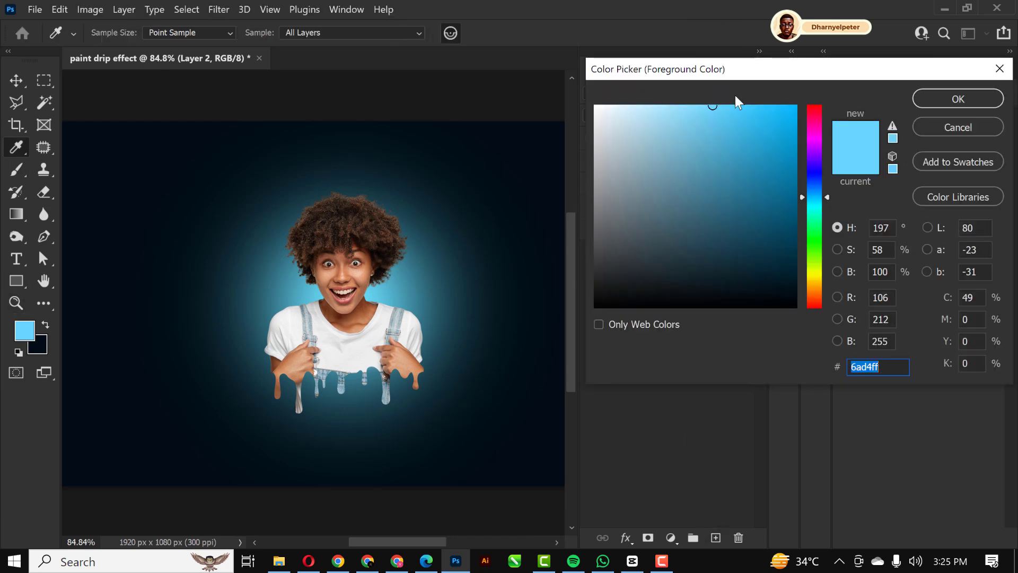
Step: Paint a #9de3ff Linear Dodge (Add) glow on Layer 2 at 66% opacity, adding Layer 3
left_click(672, 105)
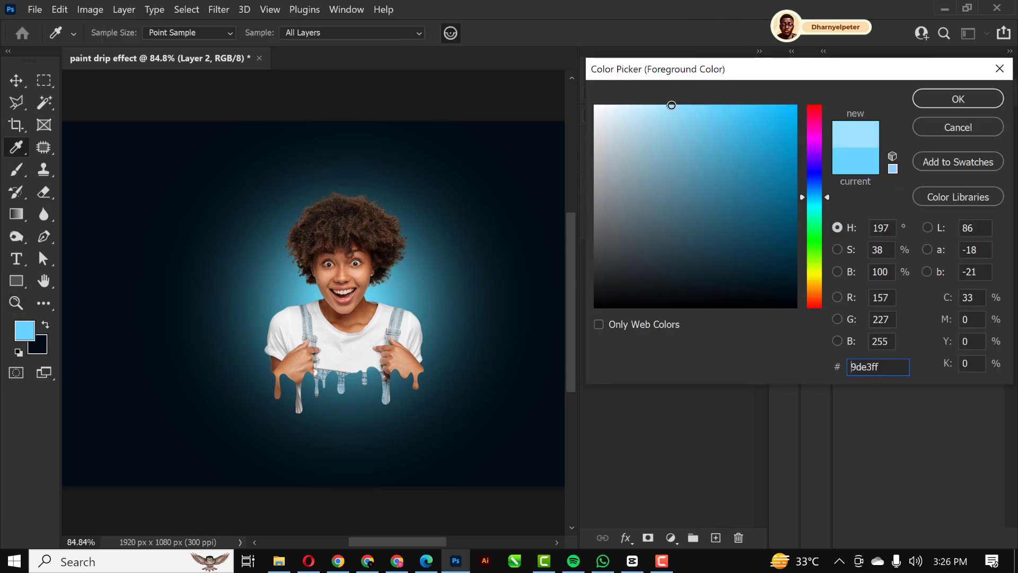
left_click(958, 98)
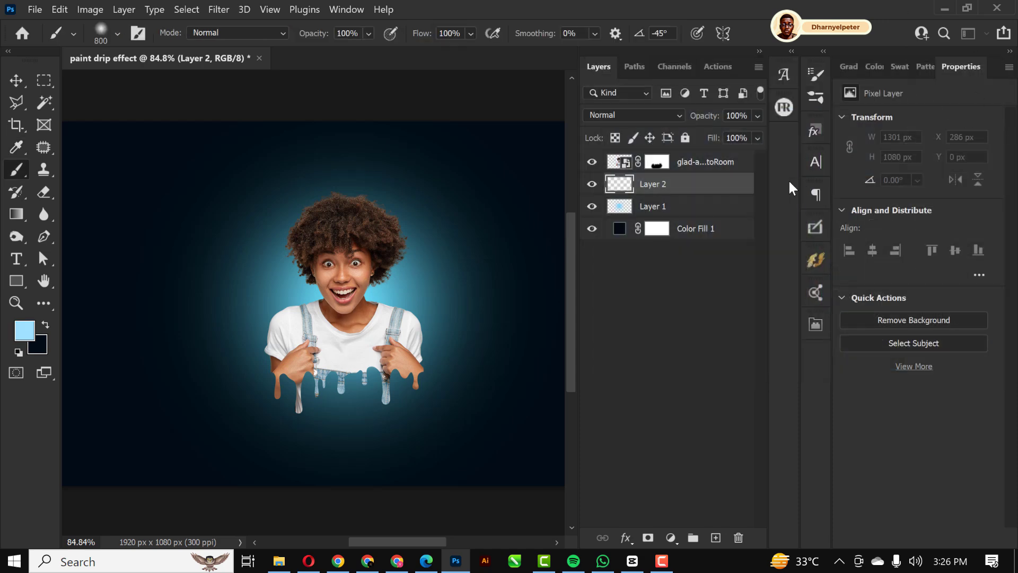
left_click(633, 115)
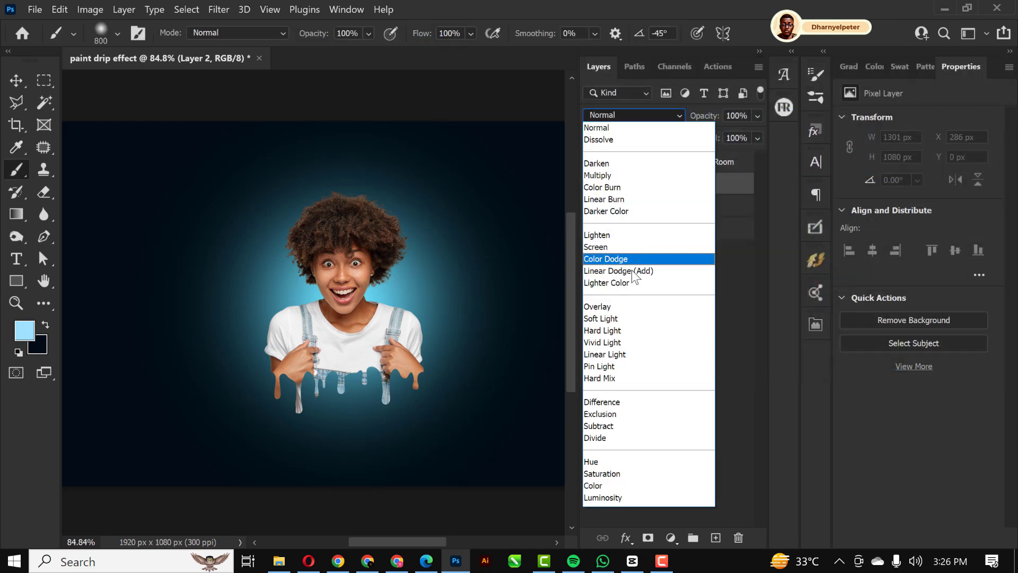
left_click(618, 271)
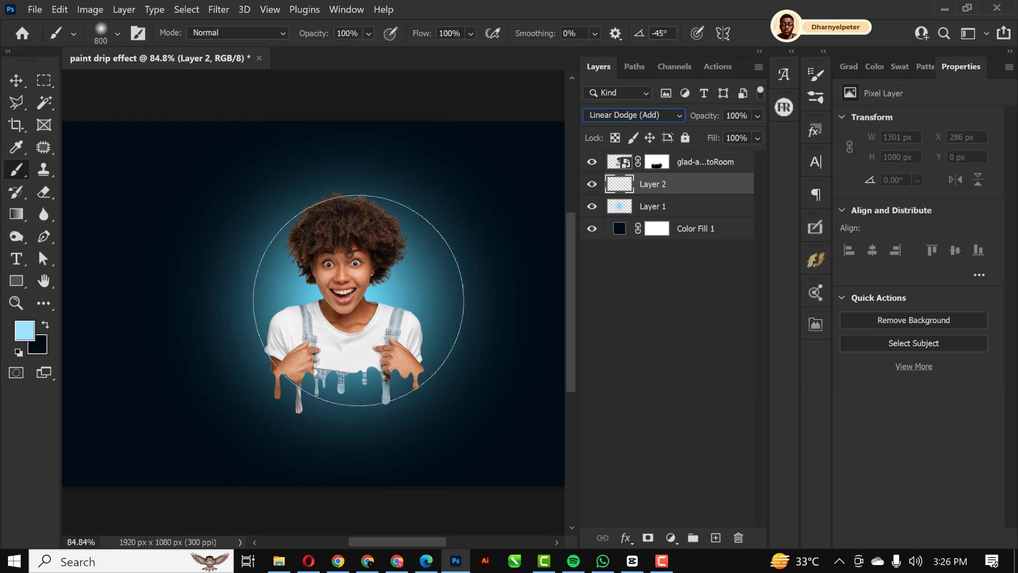
left_click(118, 33)
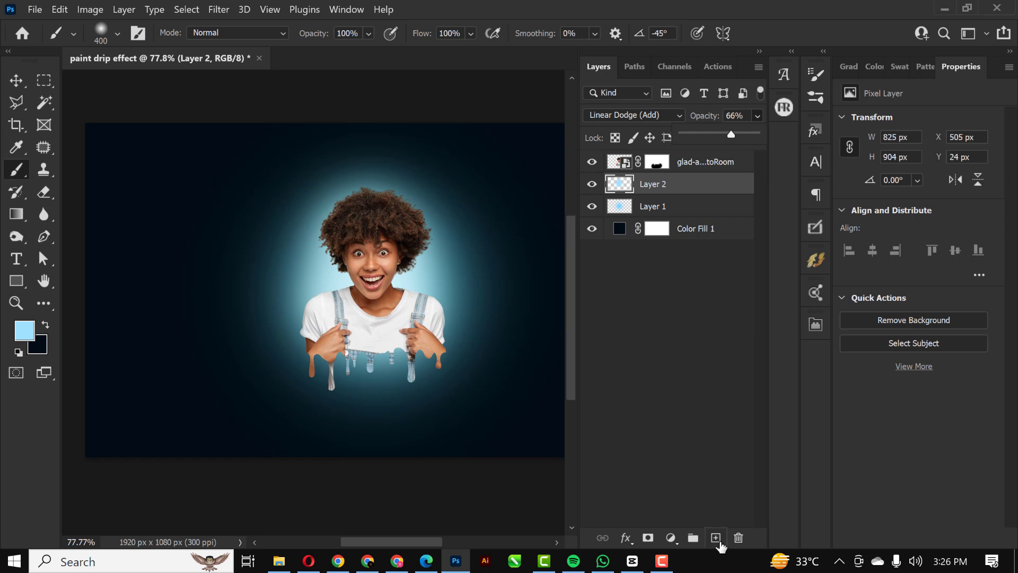
left_click(716, 538)
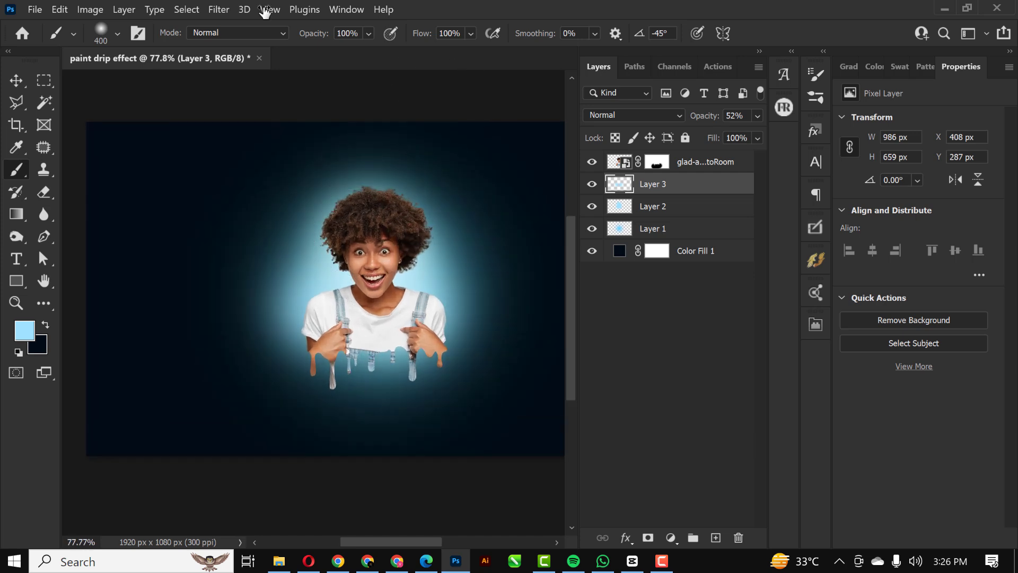
Step: Change the Color Fill 1 background colour to #011219
left_click(15, 80)
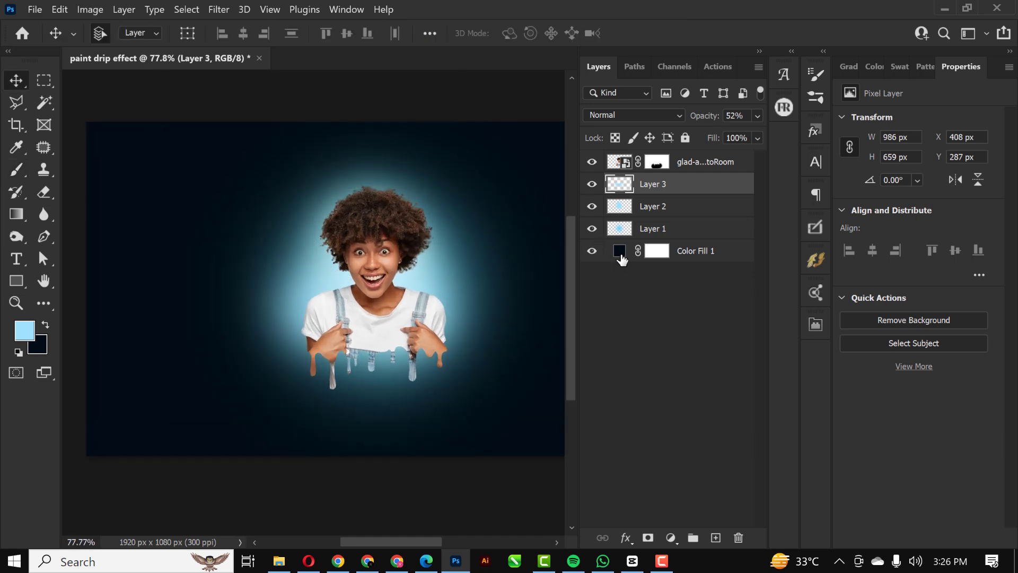
double_click(619, 252)
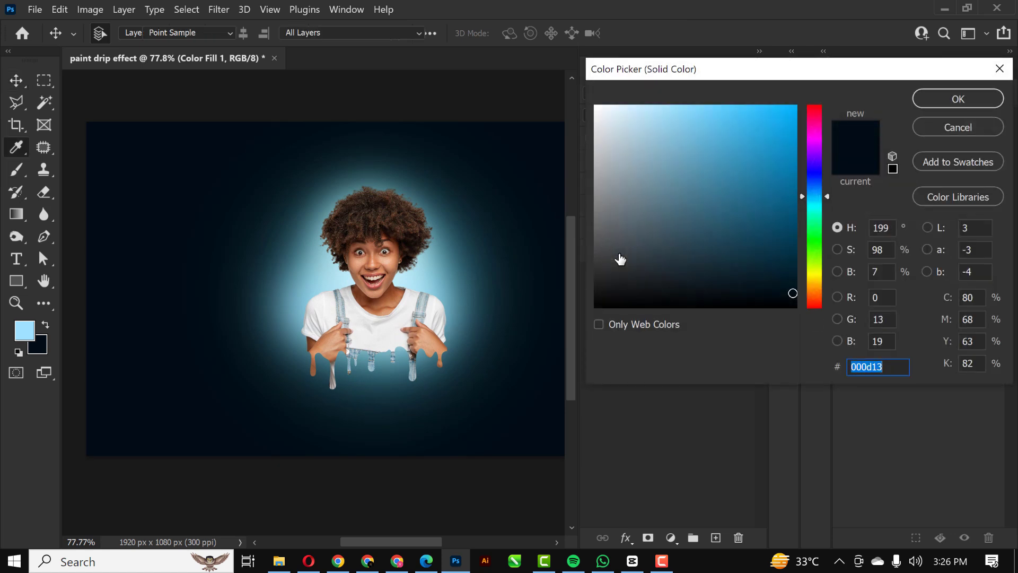
left_click(786, 288)
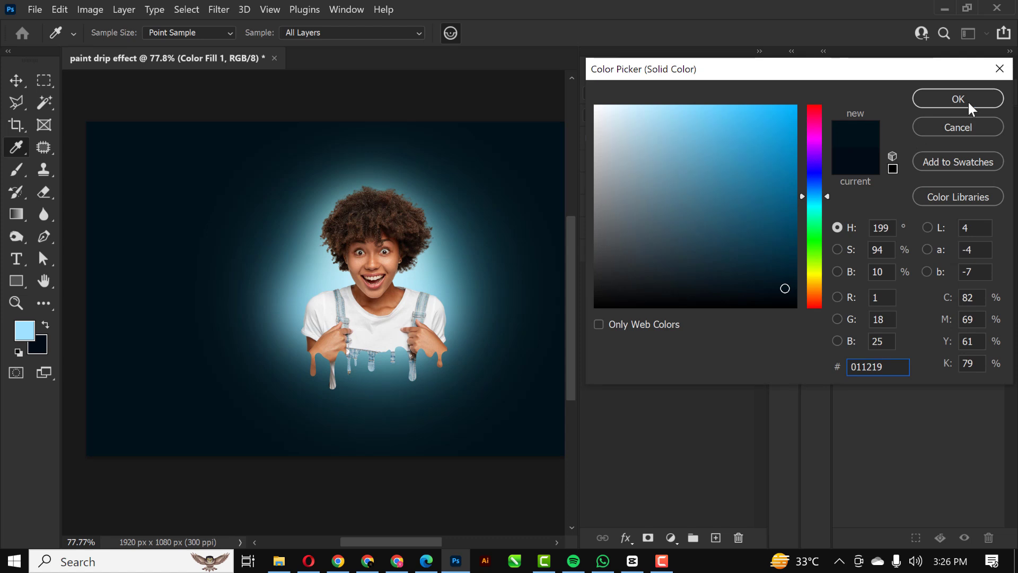
left_click(957, 98)
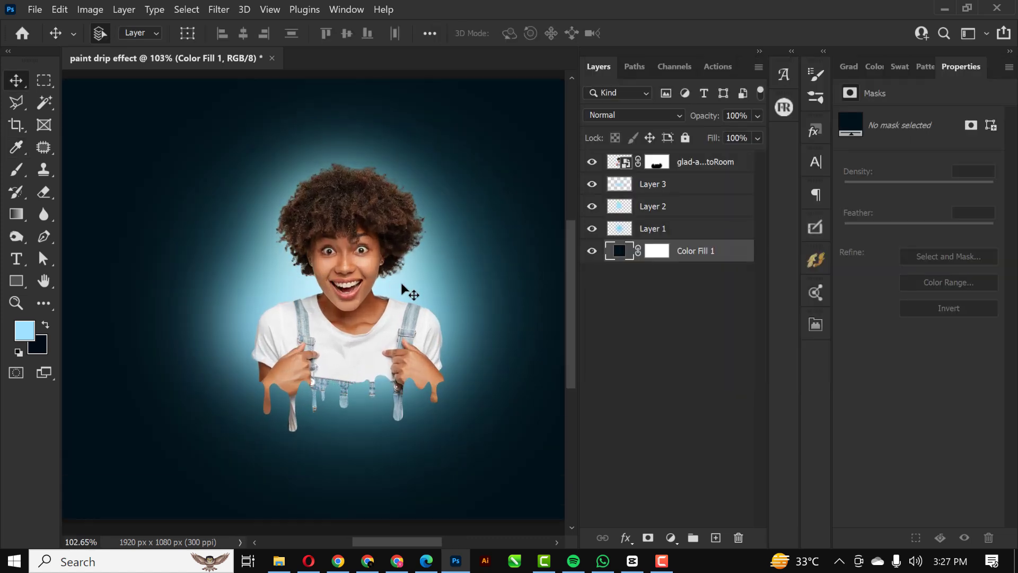
Step: Group Layers 1–3 with Ctrl+G and rename the group LIGHTS
left_click(620, 162)
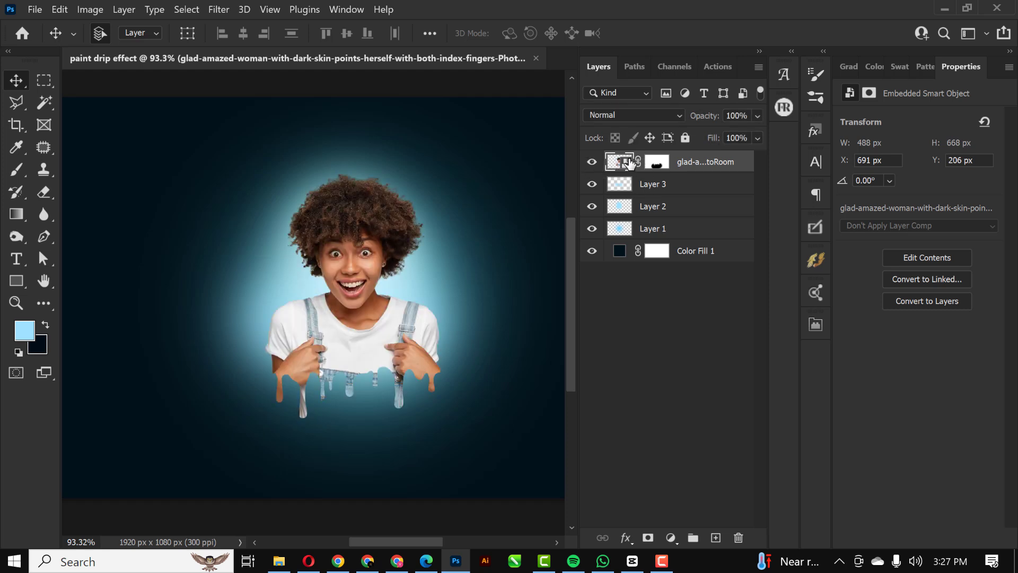
left_click(653, 184)
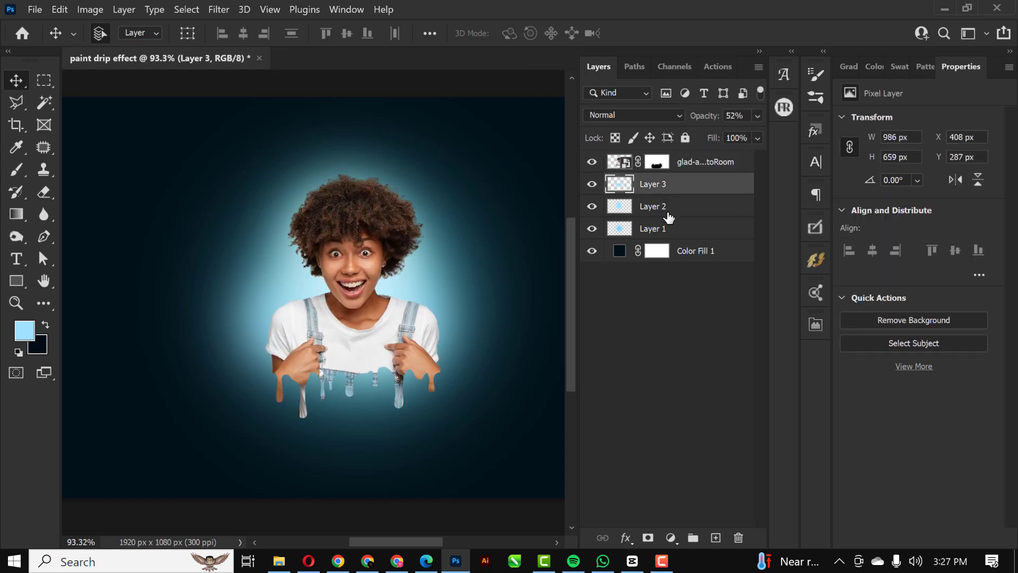
key("ctrl+g")
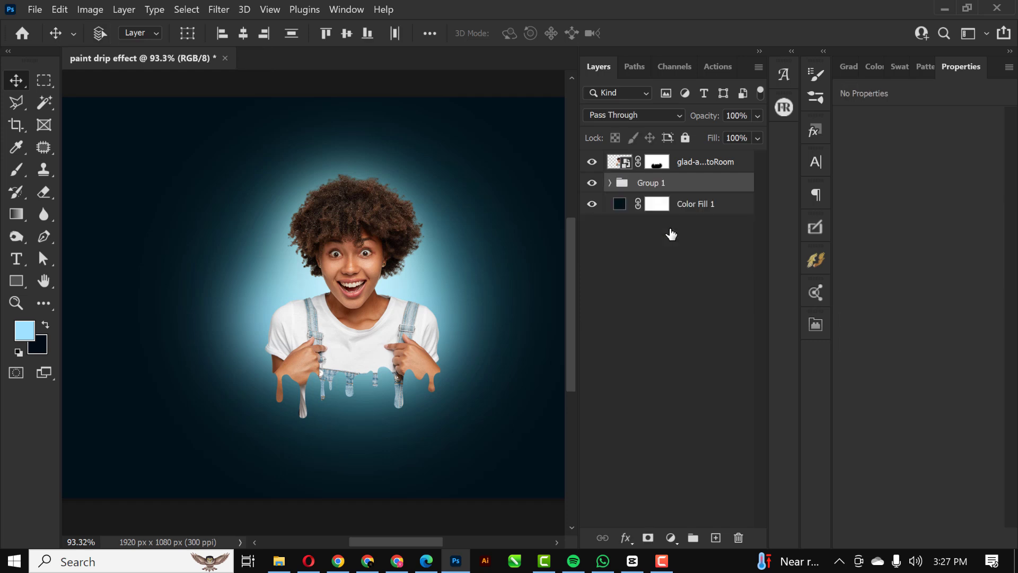
double_click(651, 183)
type("LIGHTS")
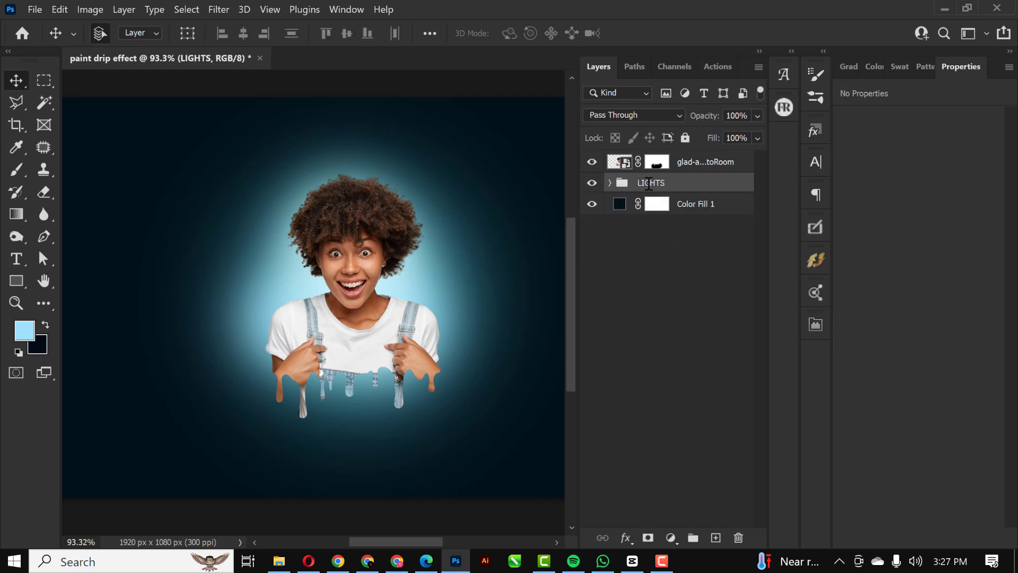
left_click(705, 162)
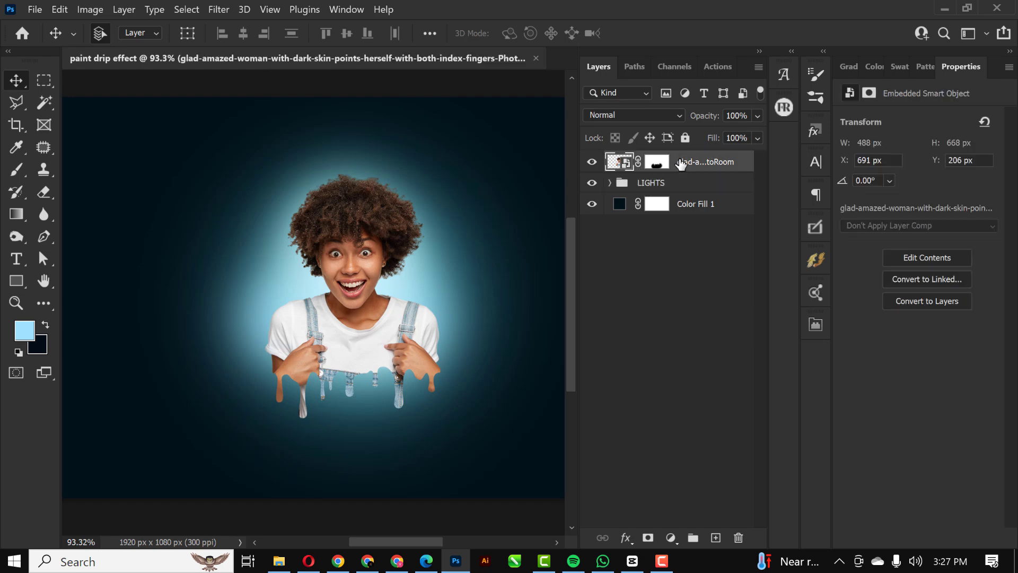
right_click(702, 162)
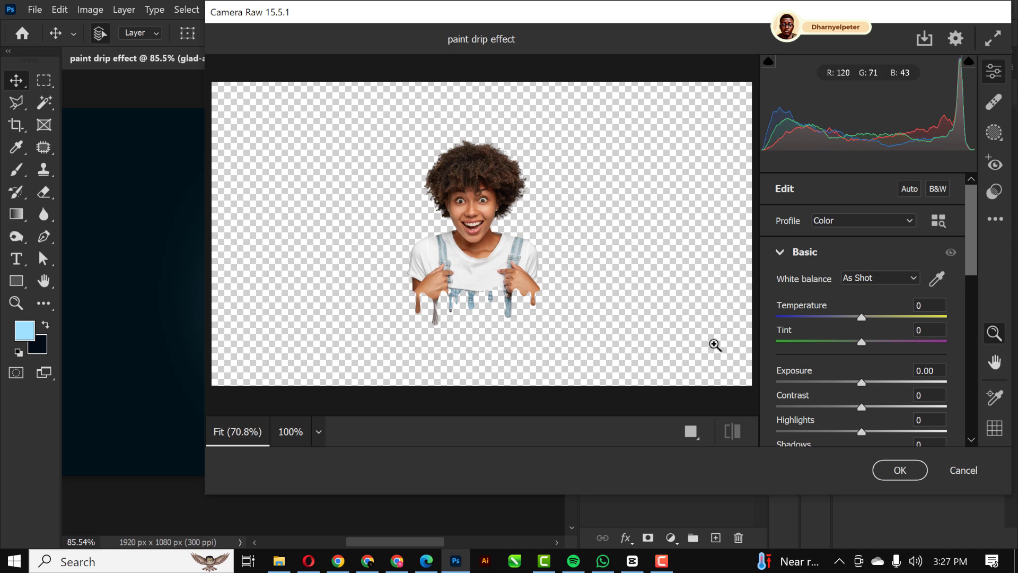
Step: Apply Camera Raw to the woman with Texture +88, Clarity +17, Vibrance +25
scroll("down", 3)
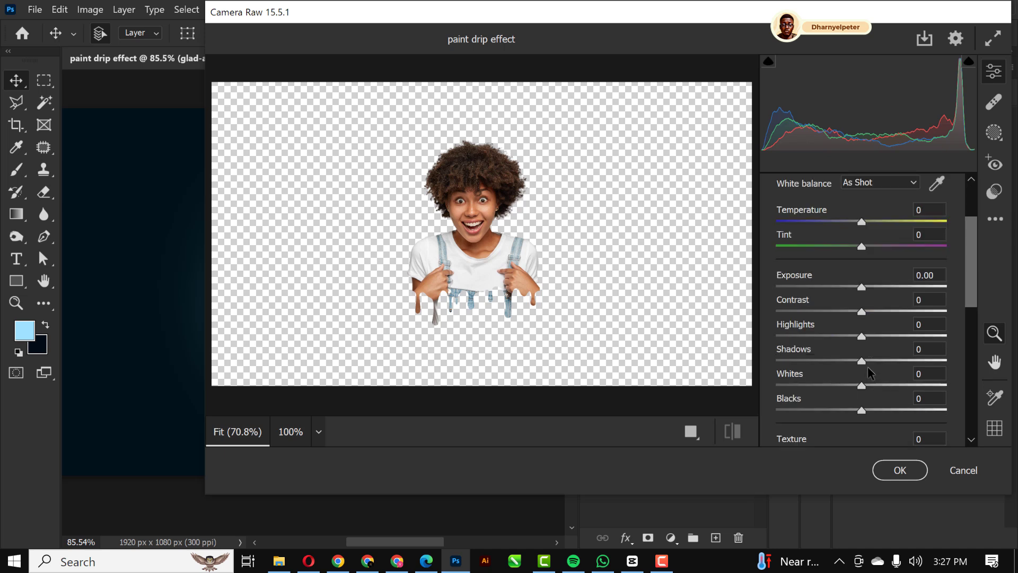
scroll("down", 3)
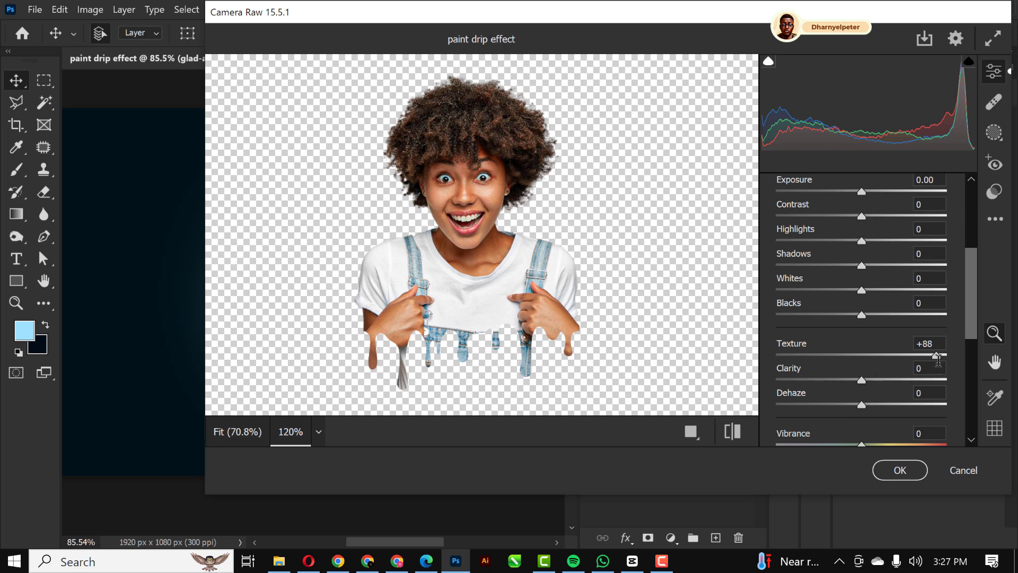
mouse_move(857, 397)
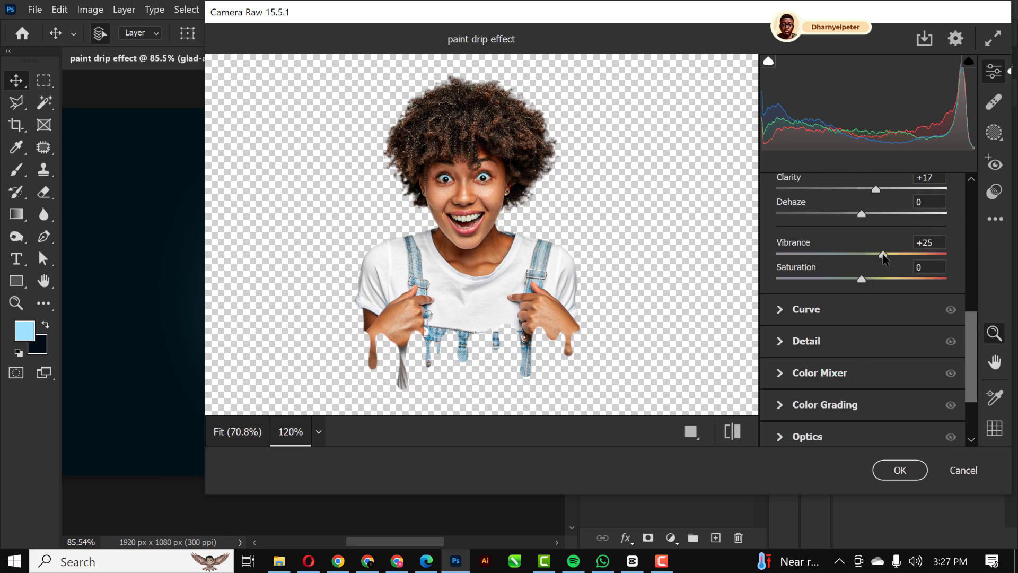
left_click(899, 470)
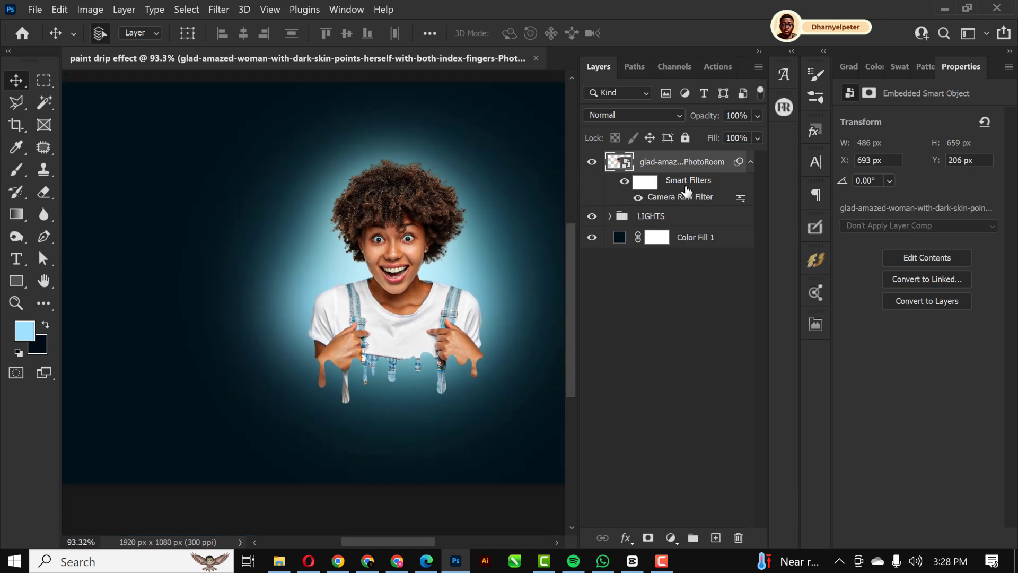
Step: Add a new Screen-blended layer above the LIGHTS group and pick a soft brush
left_click(651, 216)
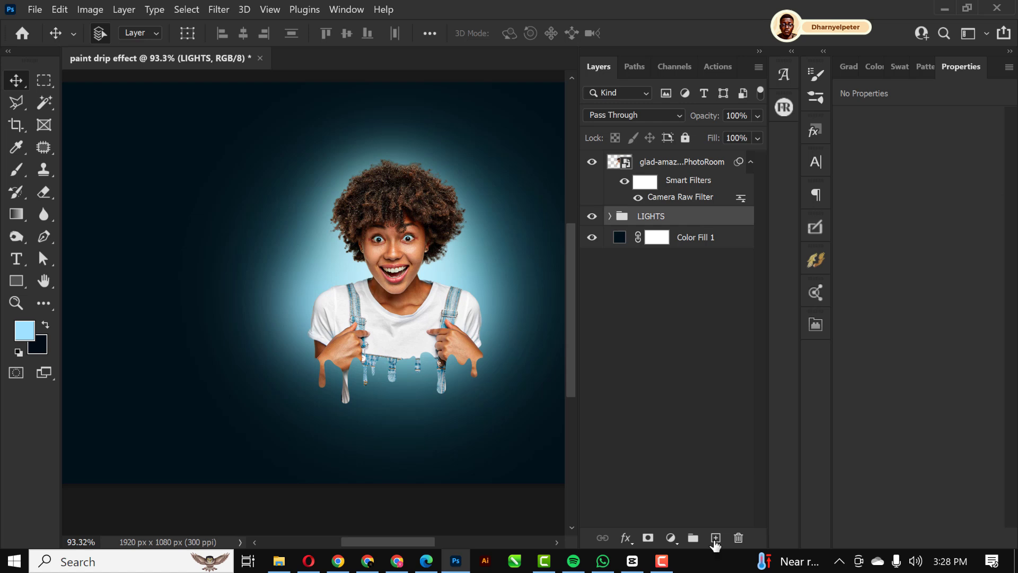
left_click(25, 327)
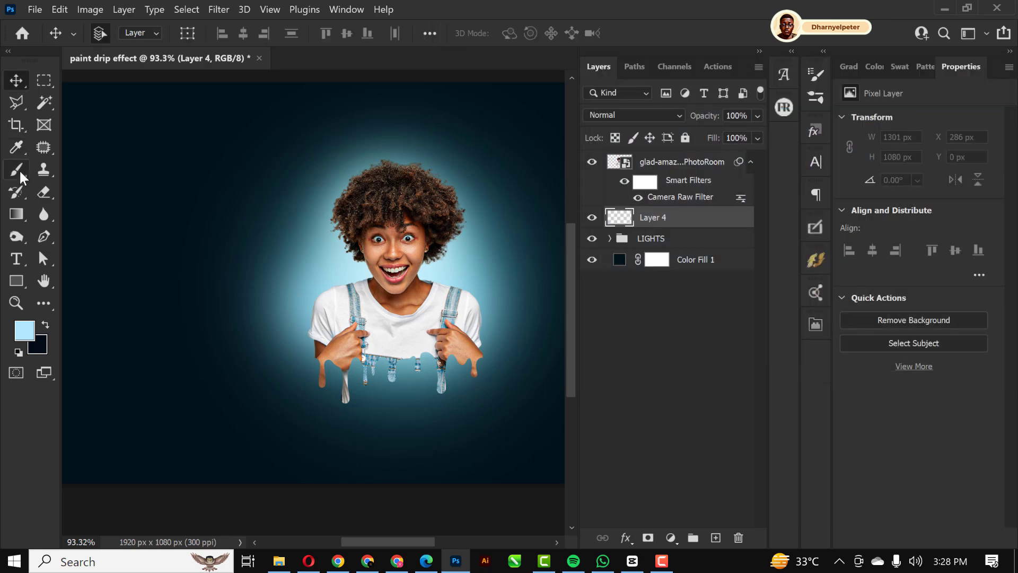
left_click(15, 169)
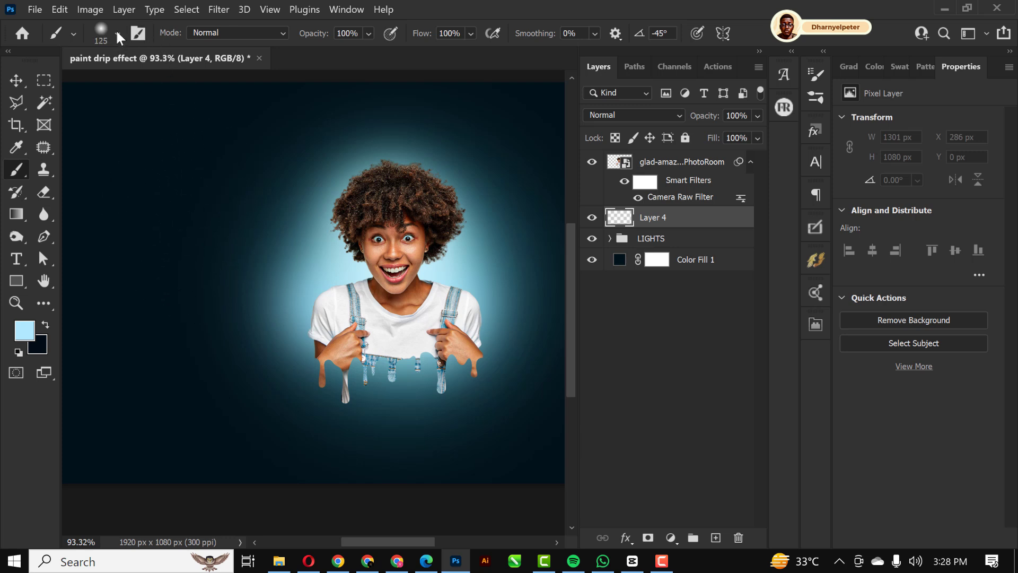
left_click(117, 32)
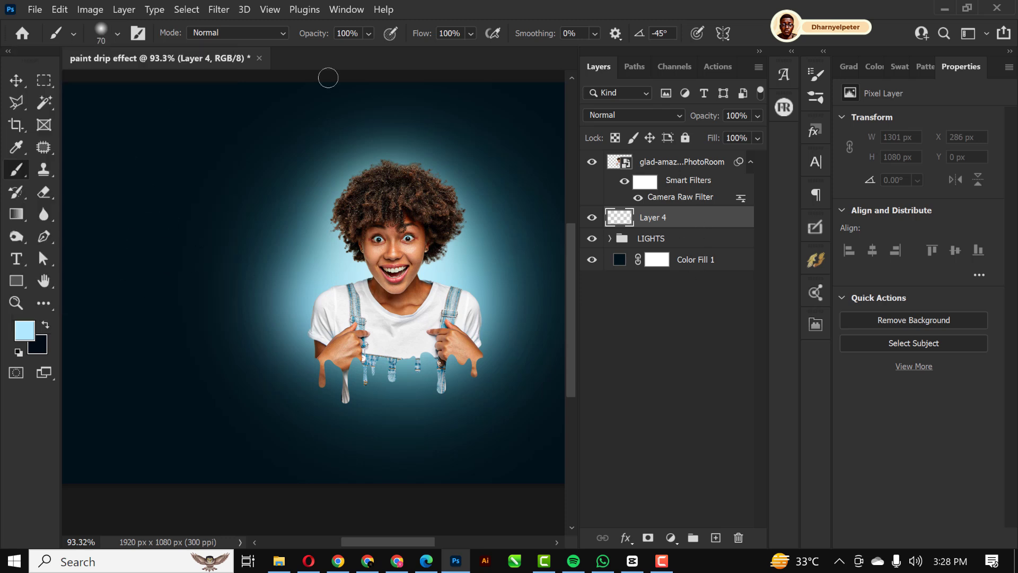
left_click(633, 116)
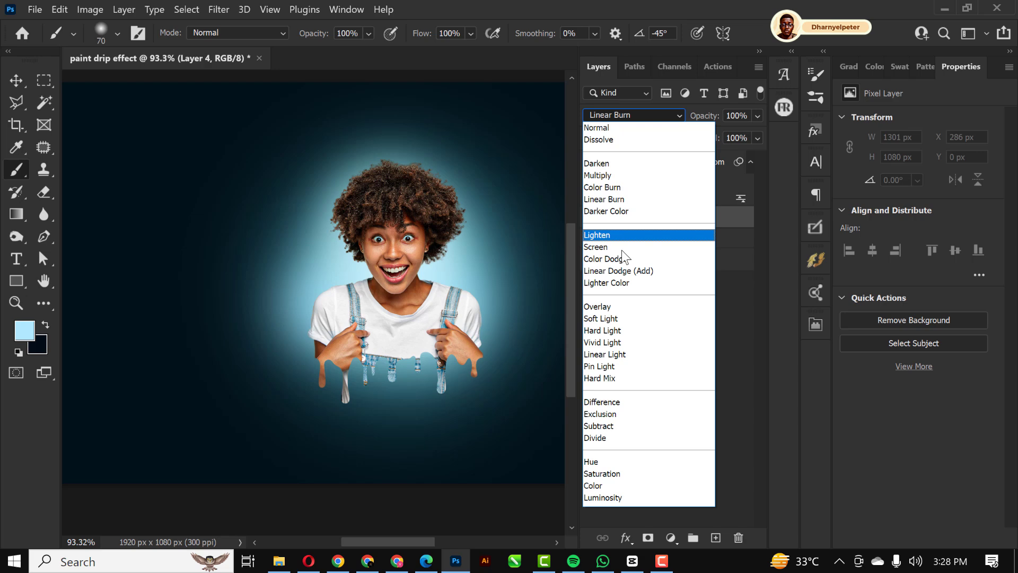
left_click(595, 248)
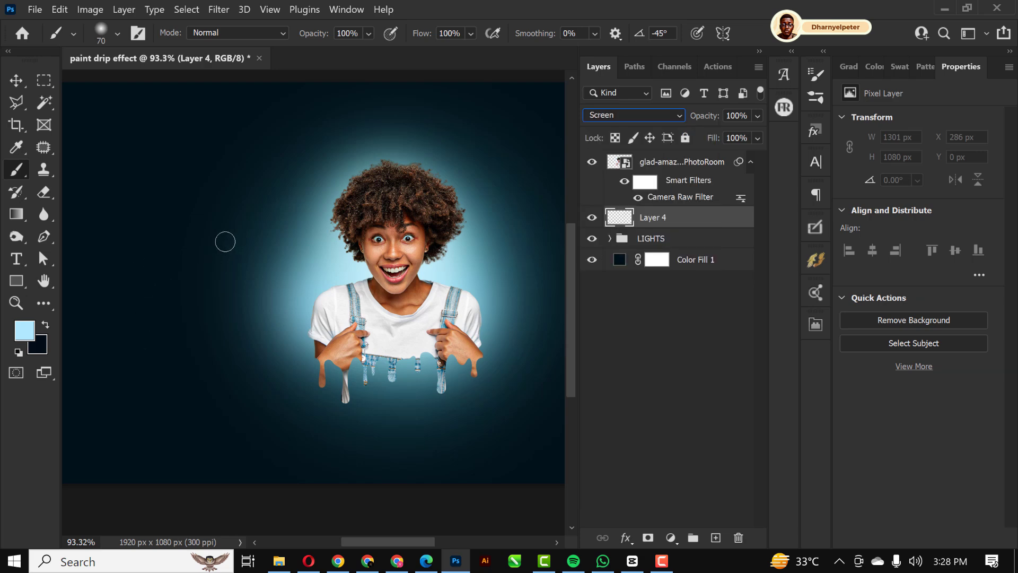
mouse_move(206, 218)
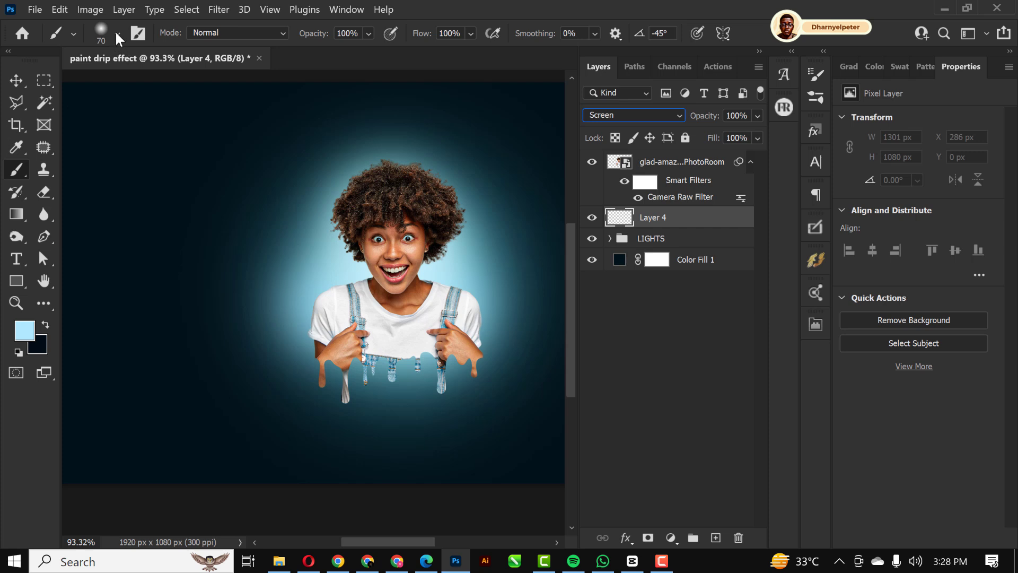
Step: Paint small light-blue sparkle dots of varying size around the woman
left_click(116, 33)
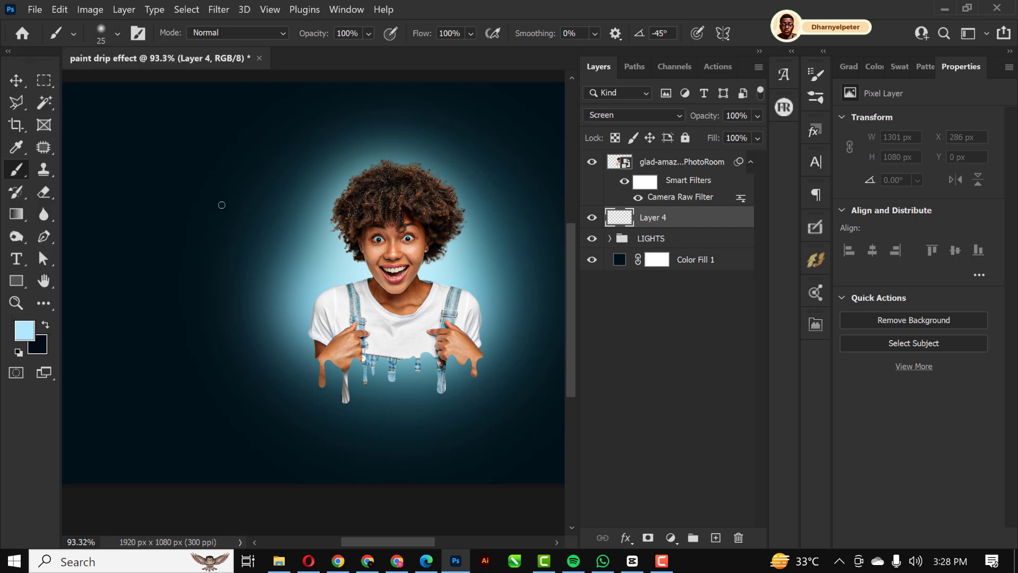
left_click(211, 193)
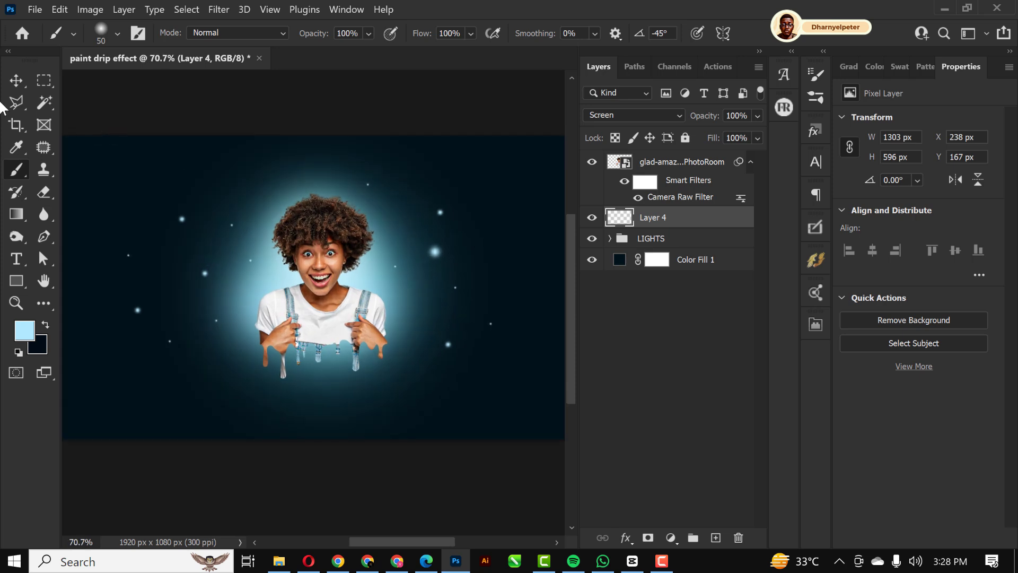
left_click(15, 81)
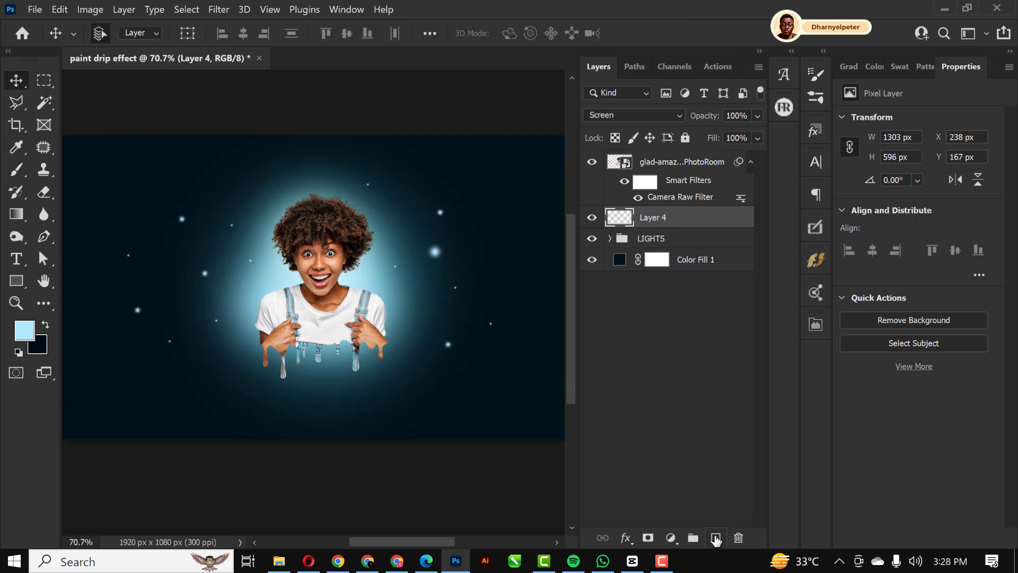
Step: Paint a large soft black dot on a new layer and squash it flat beneath the dripping body
left_click(715, 537)
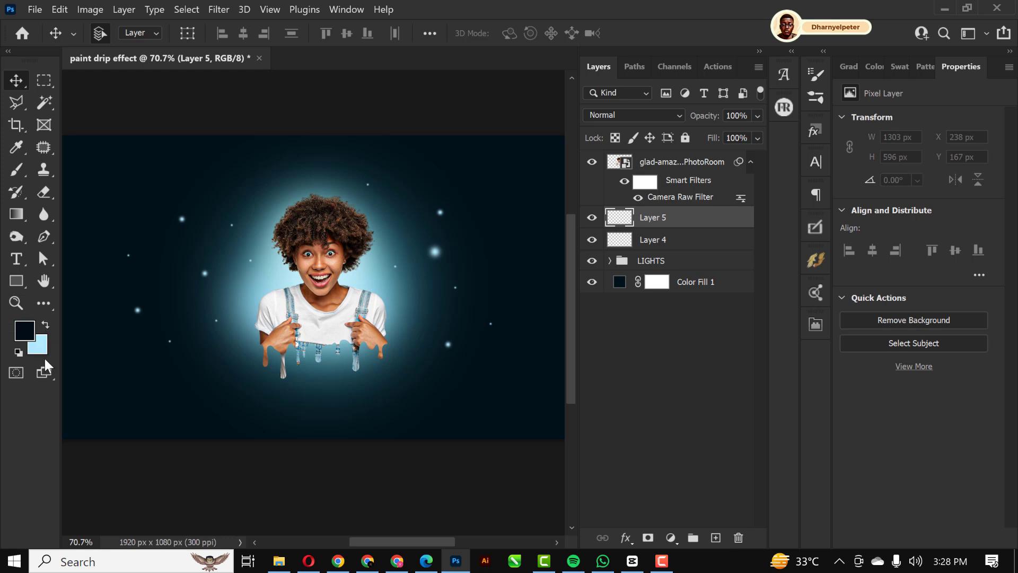
left_click(24, 330)
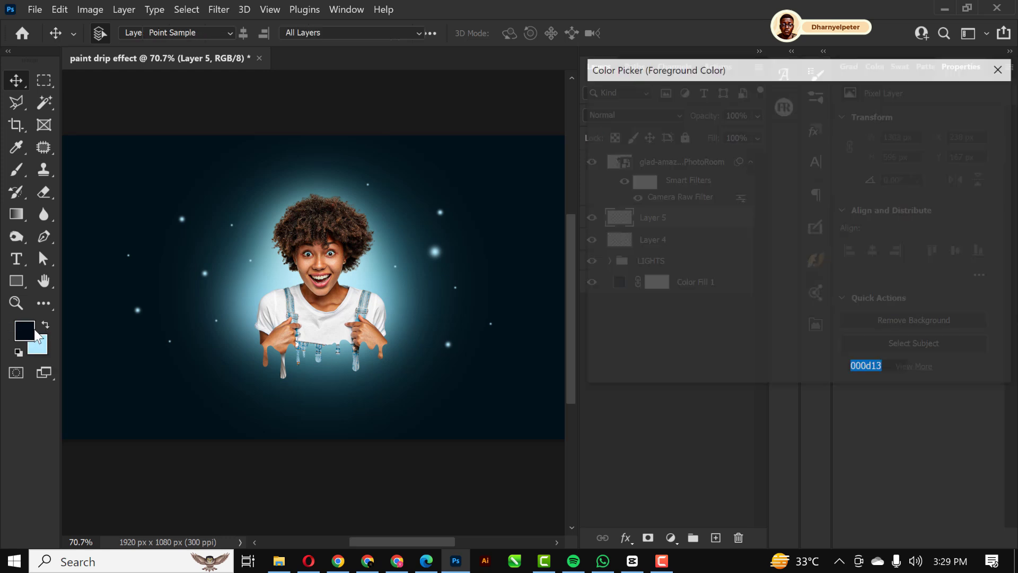
left_click(24, 330)
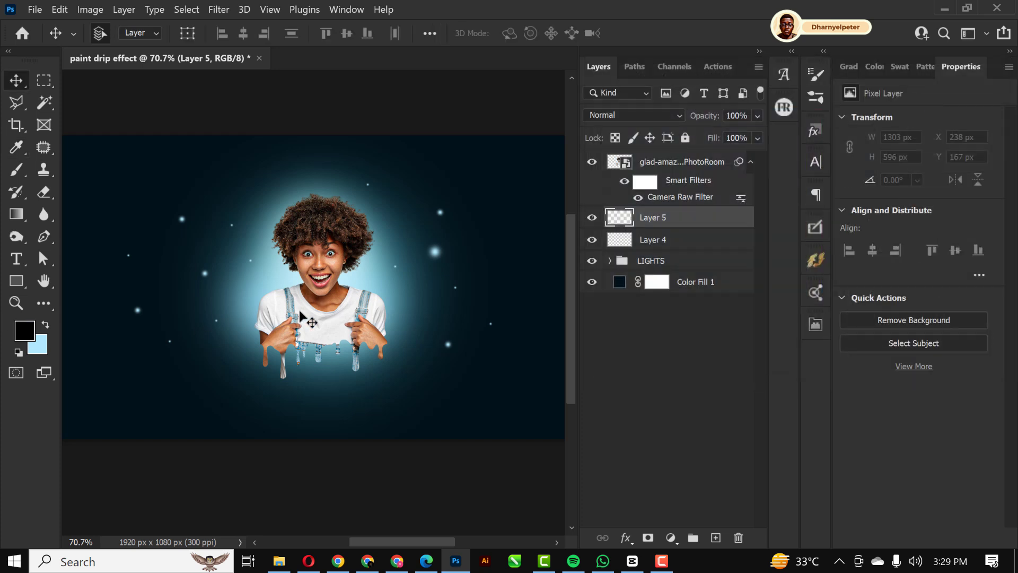
left_click(17, 170)
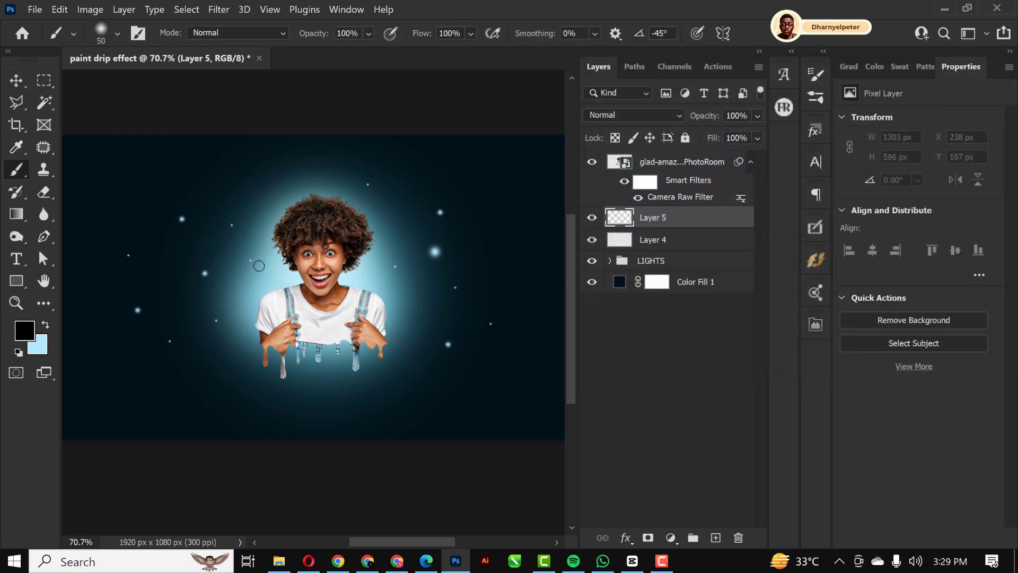
mouse_move(474, 40)
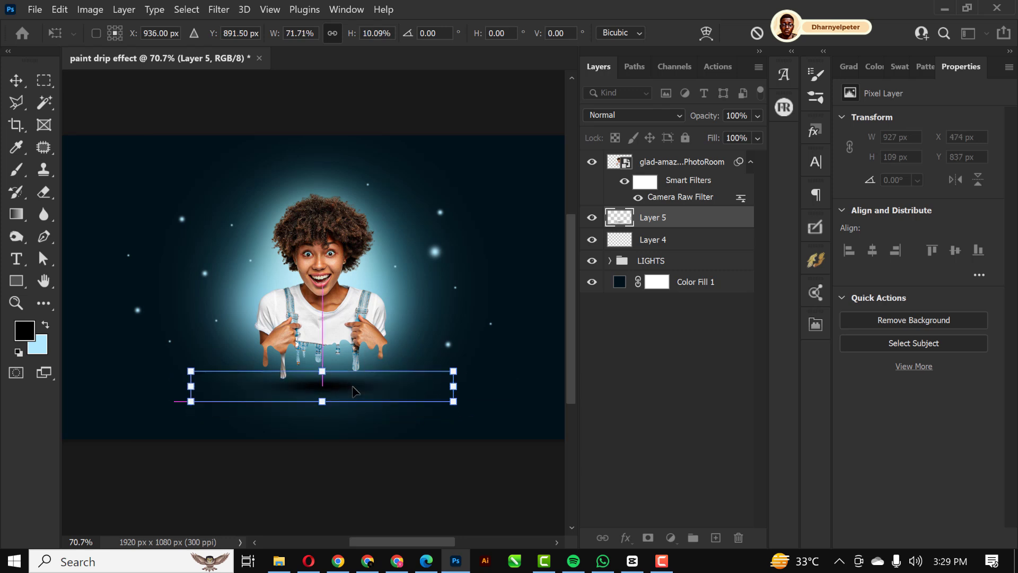
left_click(16, 170)
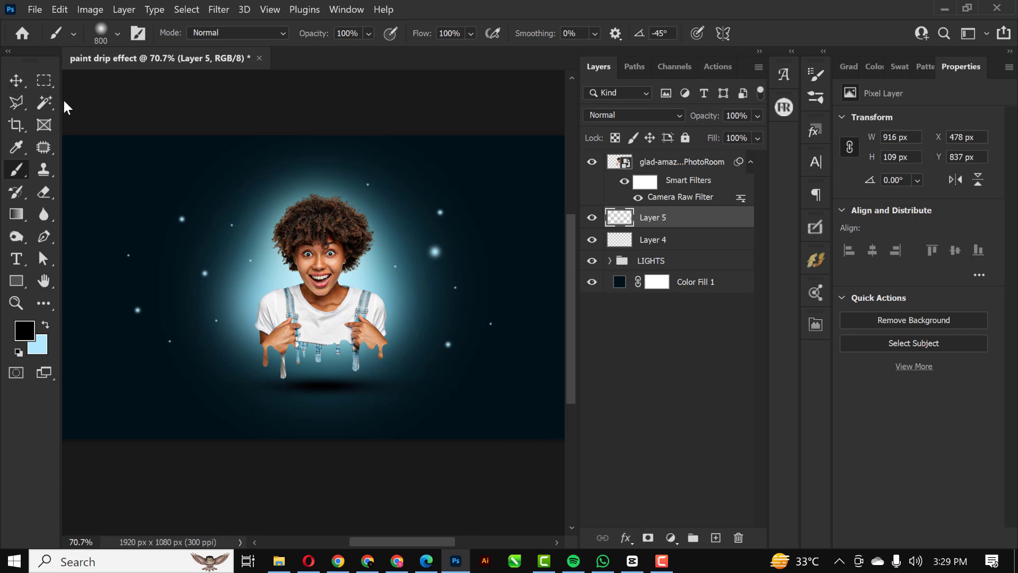
left_click(15, 80)
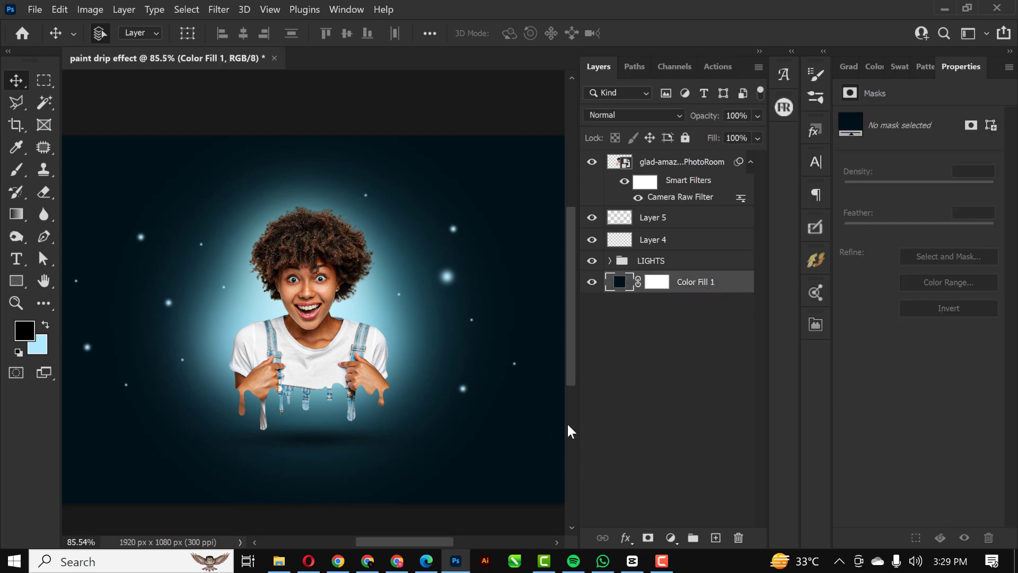
left_click(278, 561)
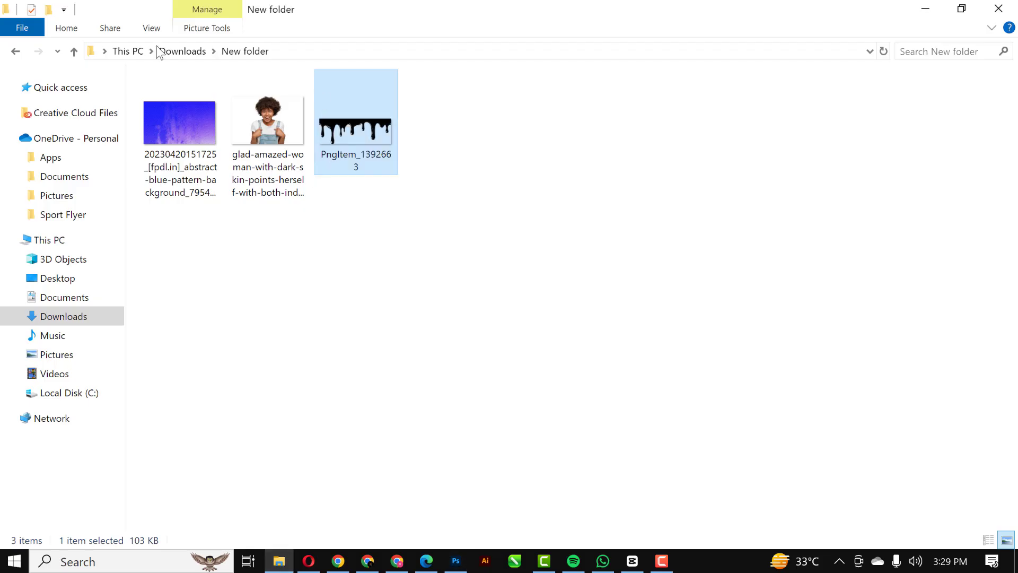
Step: Drag the abstract blue pattern image from File Explorer onto the Photoshop canvas
left_click(180, 124)
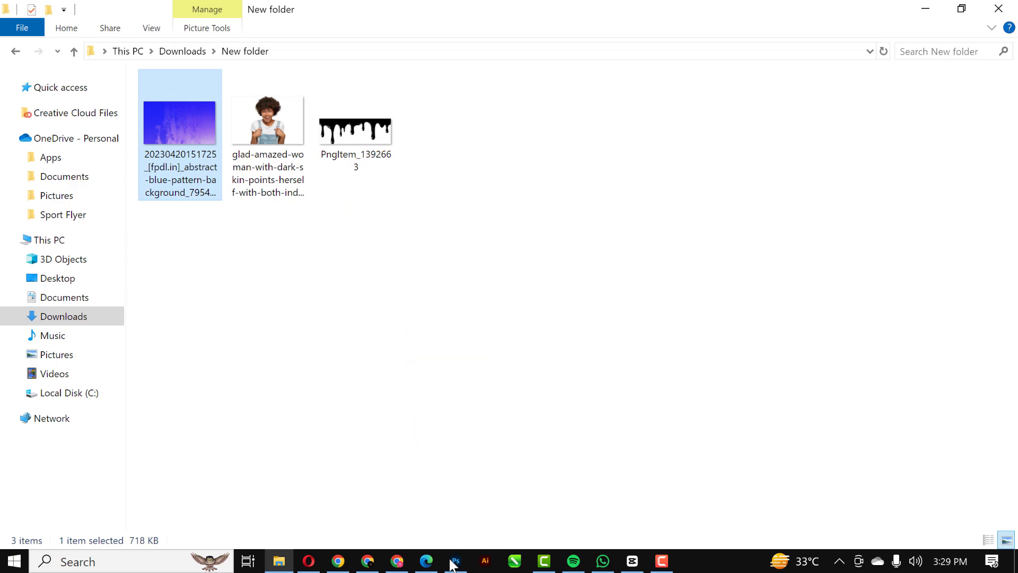
left_click(455, 561)
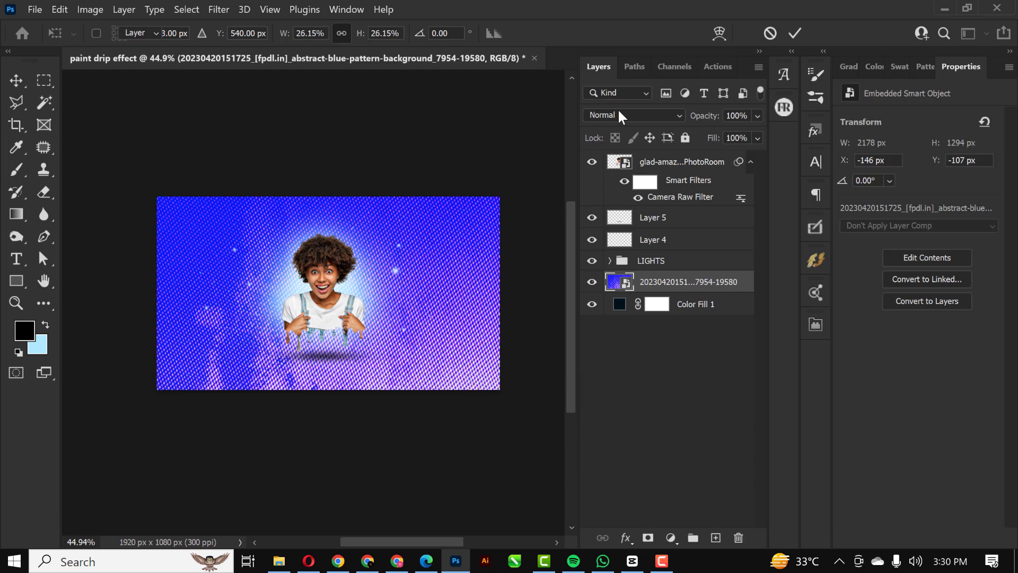
Step: Place the pattern, desaturate it with Hue/Saturation at -100, and change its blend mode
left_click(619, 281)
type("-100")
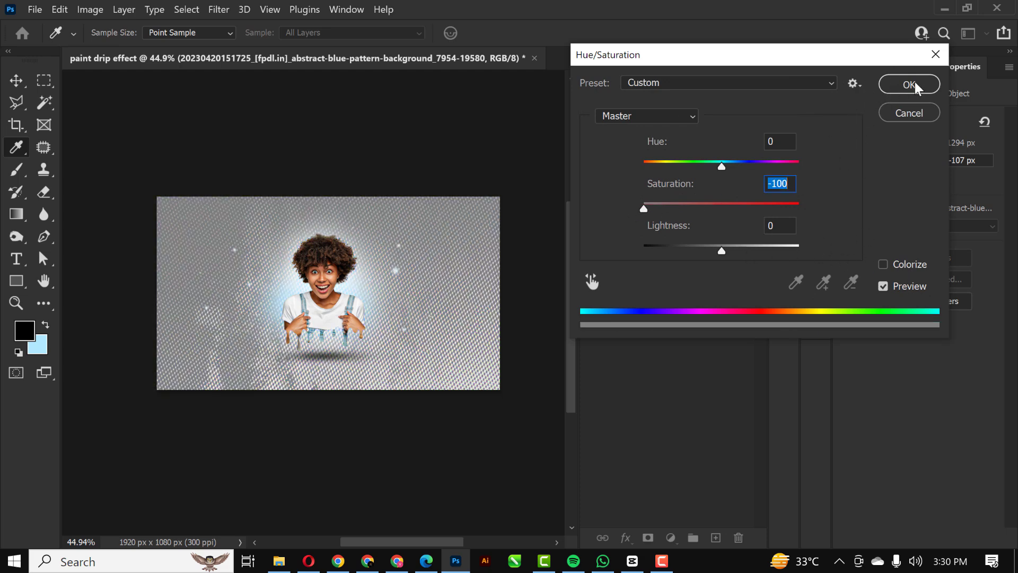
left_click(908, 84)
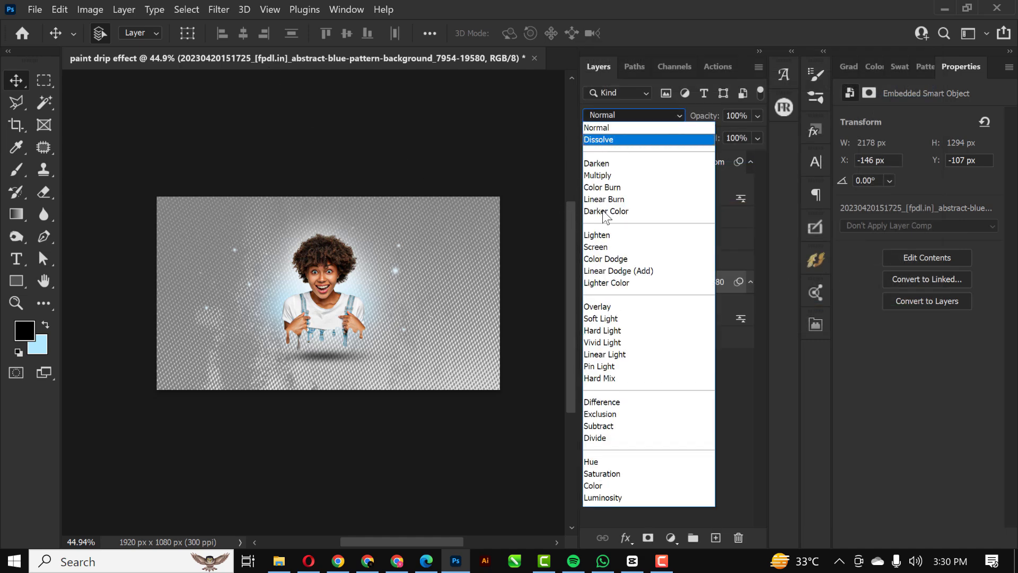
left_click(597, 307)
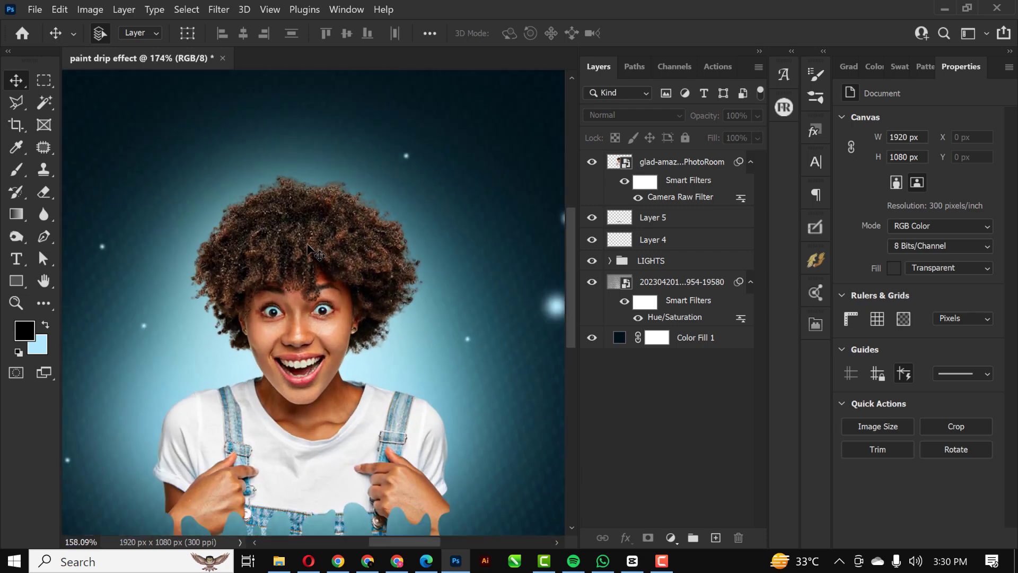
left_click(682, 162)
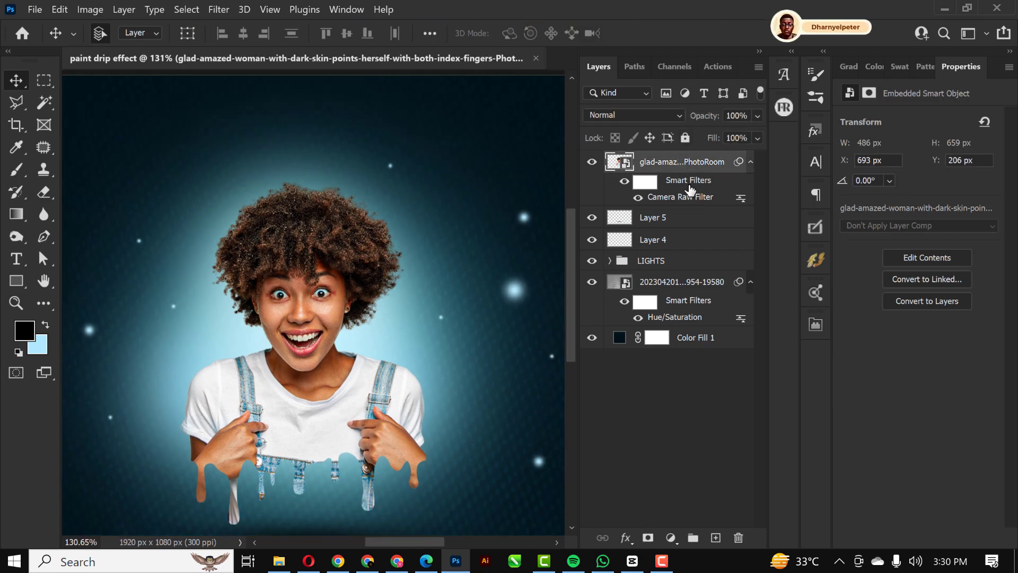
Step: Add an Exposure adjustment at +3.26 clipped to the cutout, and invert its mask to black
left_click(668, 538)
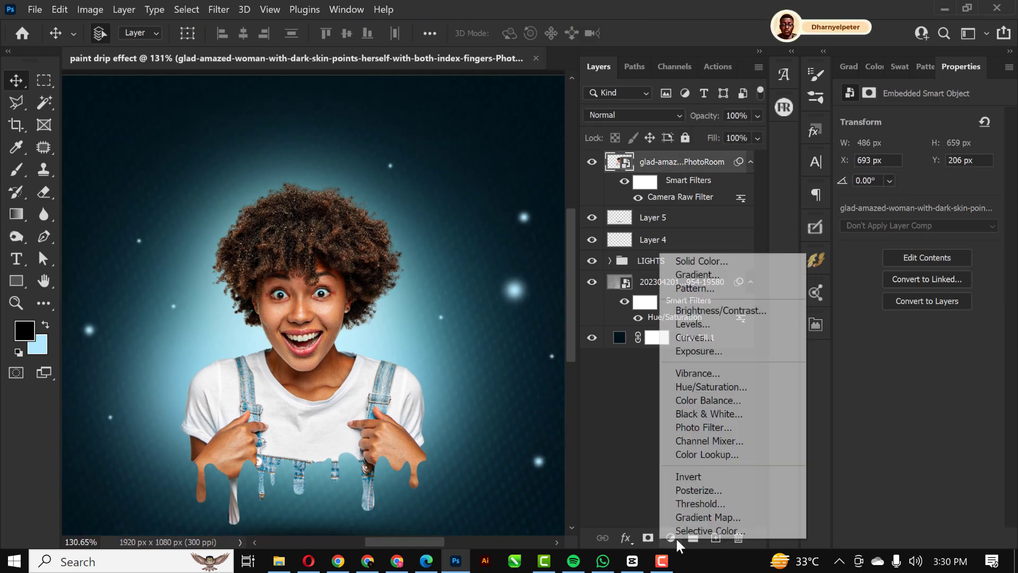
mouse_move(691, 324)
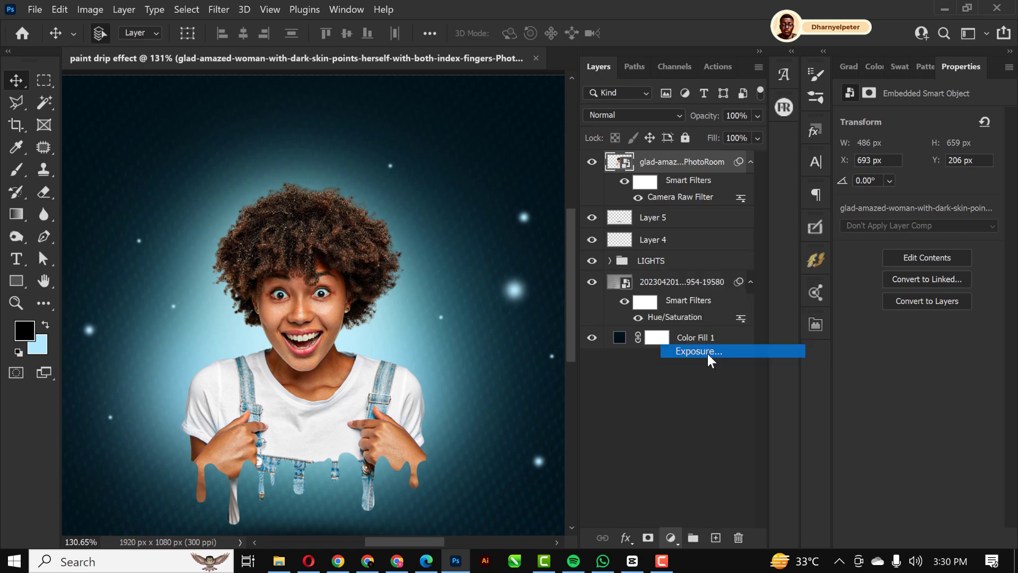
left_click(697, 351)
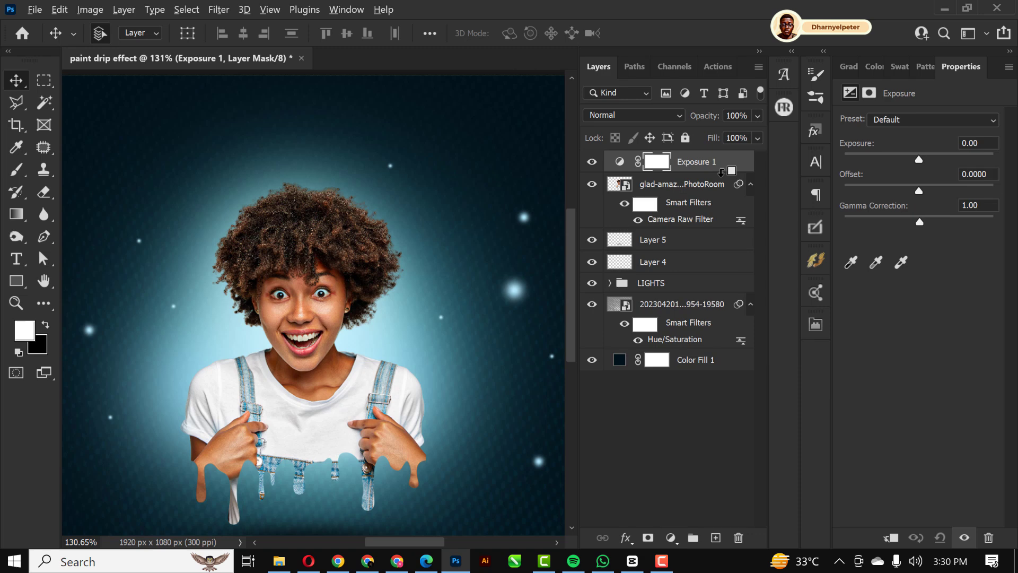
right_click(694, 161)
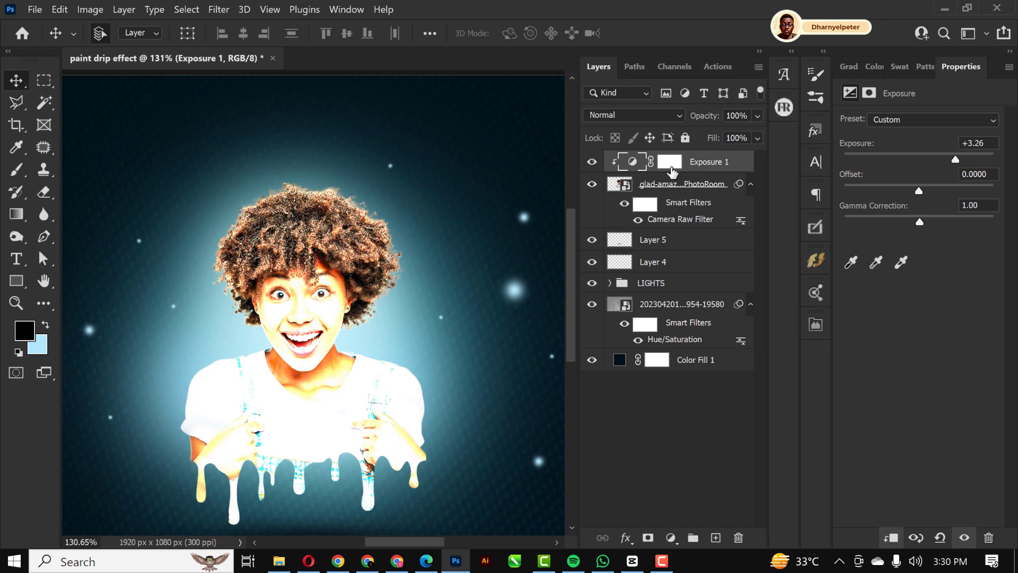
left_click(669, 161)
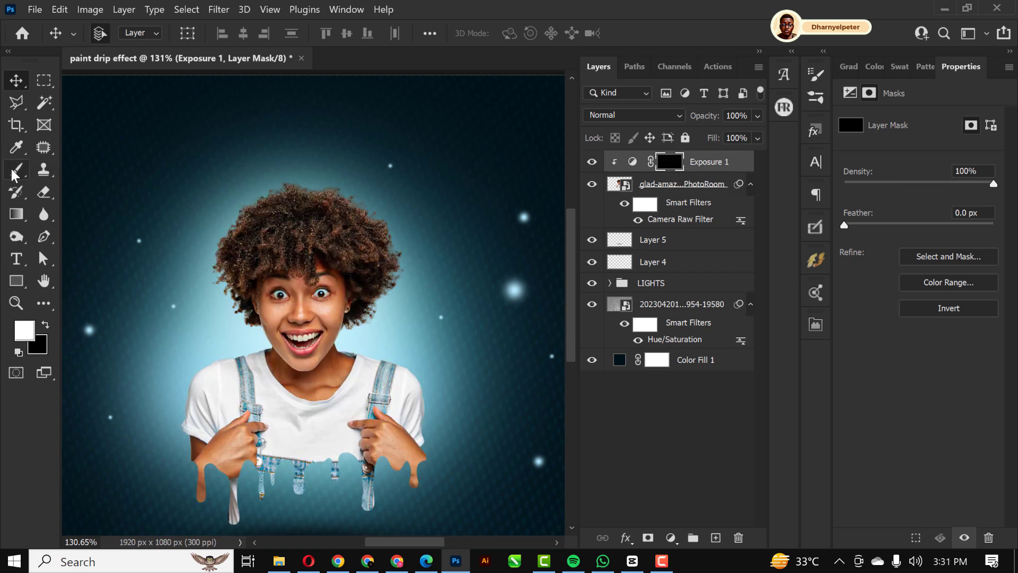
Step: Pick a soft white brush for painting the hair edges on the Exposure mask
left_click(15, 170)
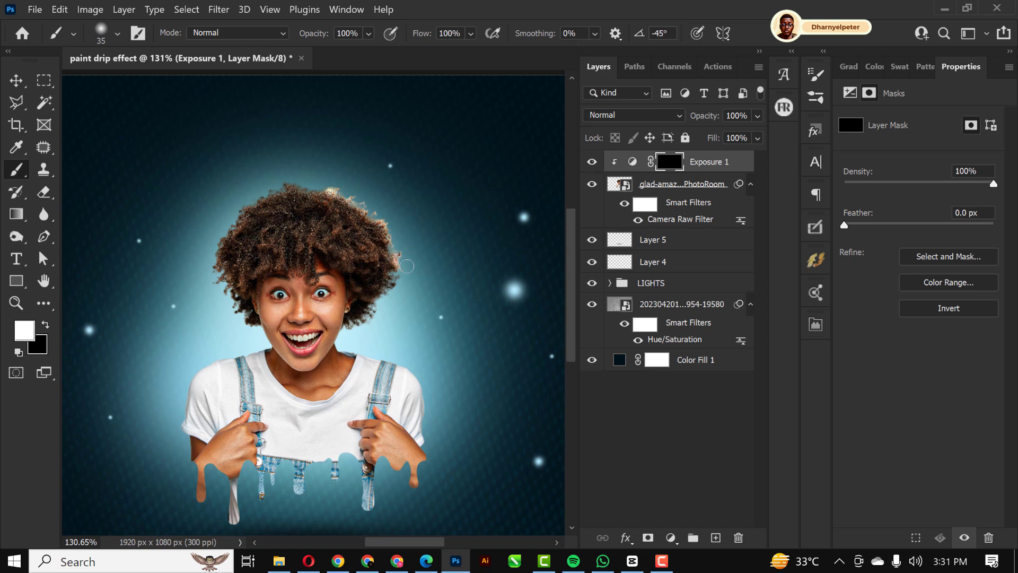
mouse_move(383, 312)
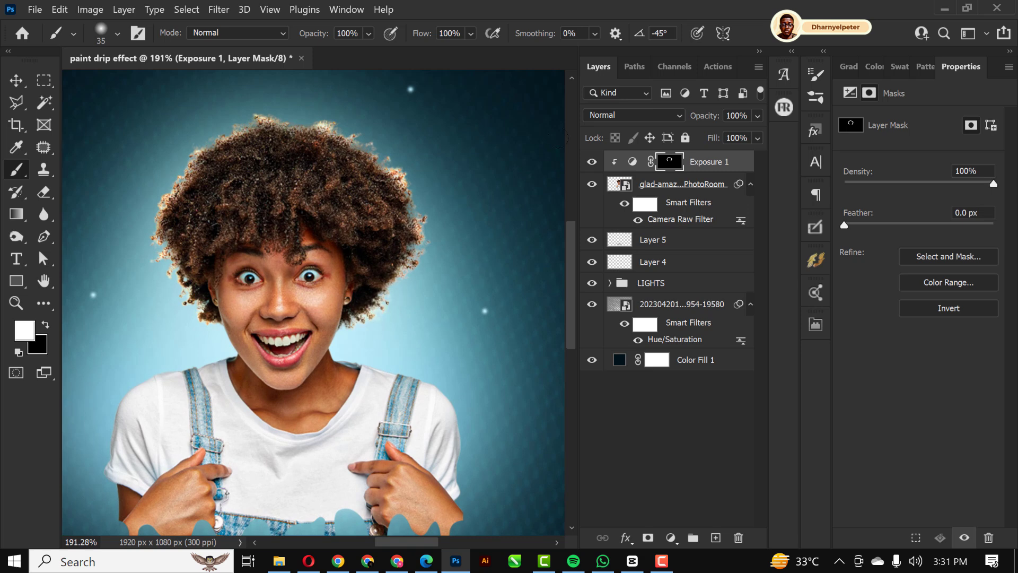
Step: Lower brush Flow to 38% for softer face and shoulder rims, with layer opacity 79%
left_click(470, 33)
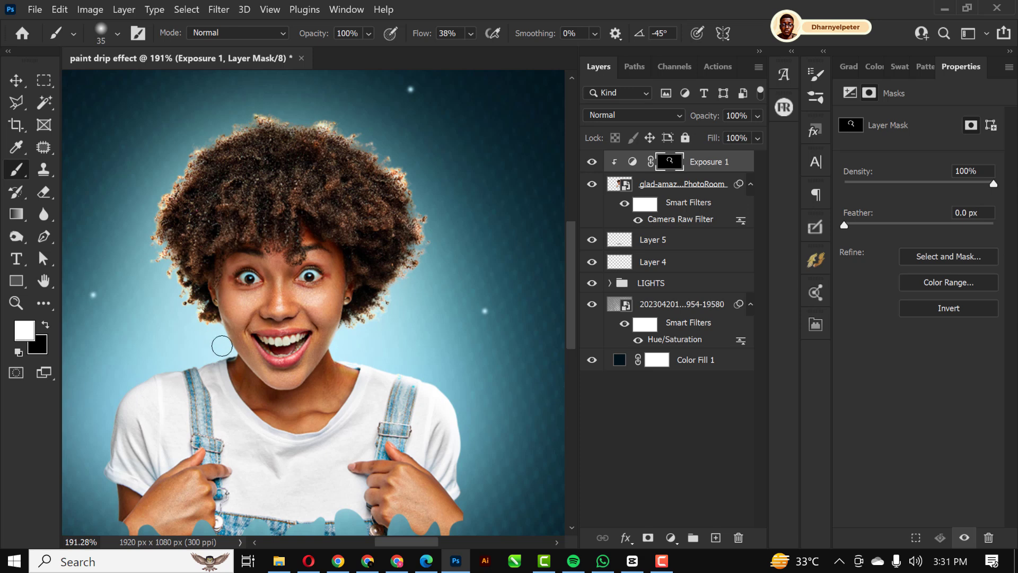
mouse_move(211, 359)
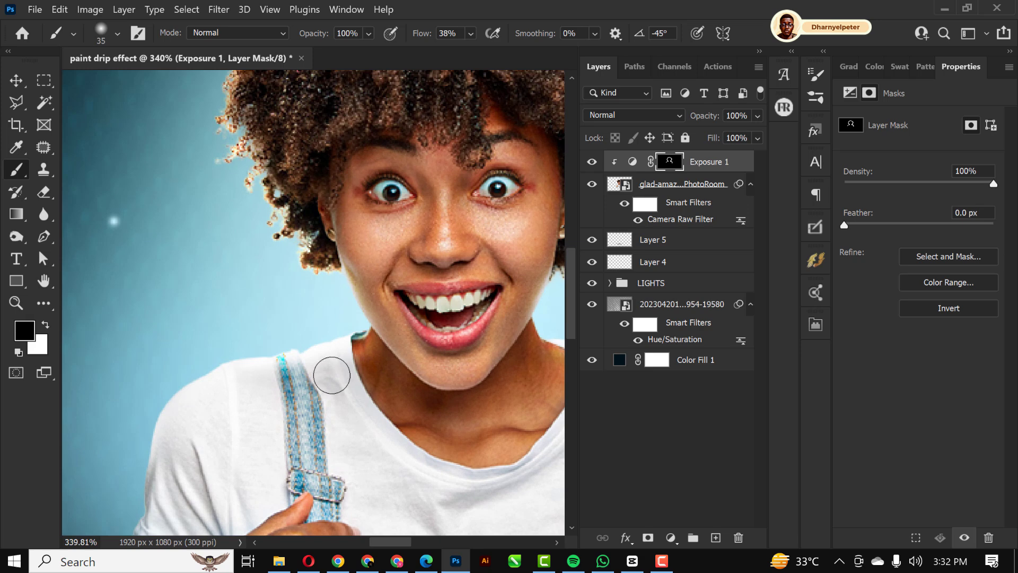
mouse_move(313, 321)
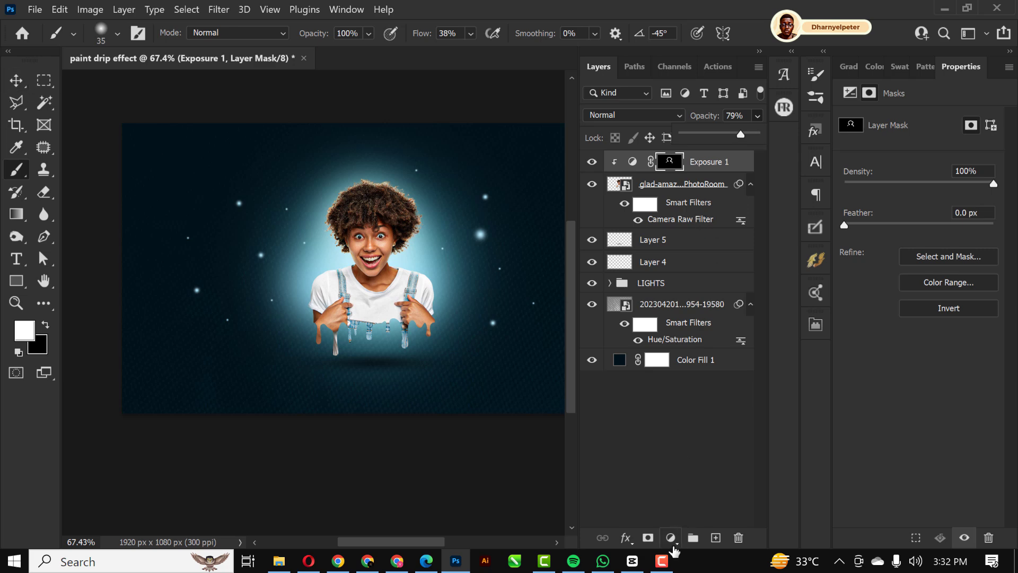
Step: Add a clipped Color Balance: Midtones Cyan-Red -13, Shadows Yellow-Blue +2, Highlights Cyan-Red -14
left_click(671, 538)
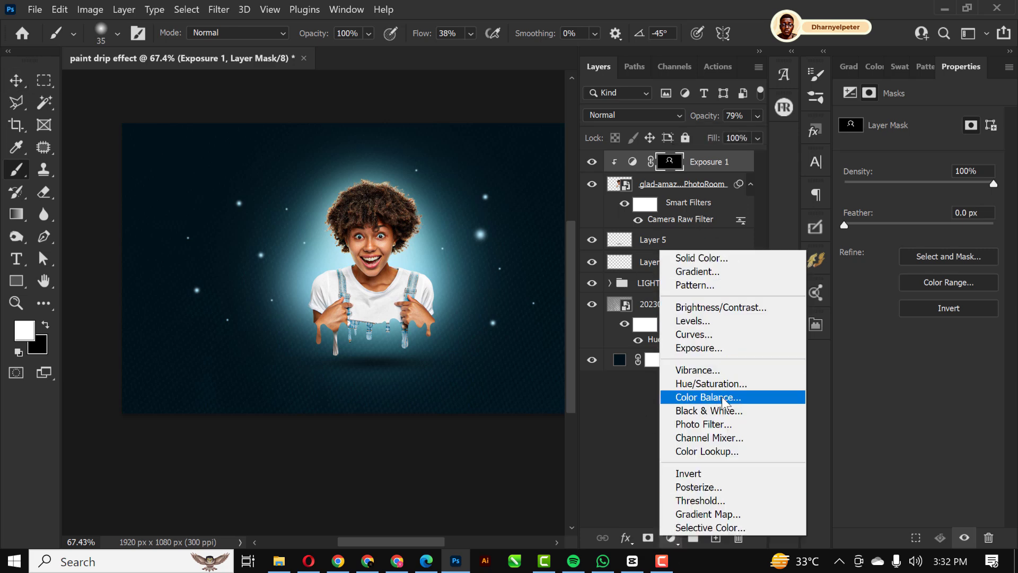
left_click(706, 397)
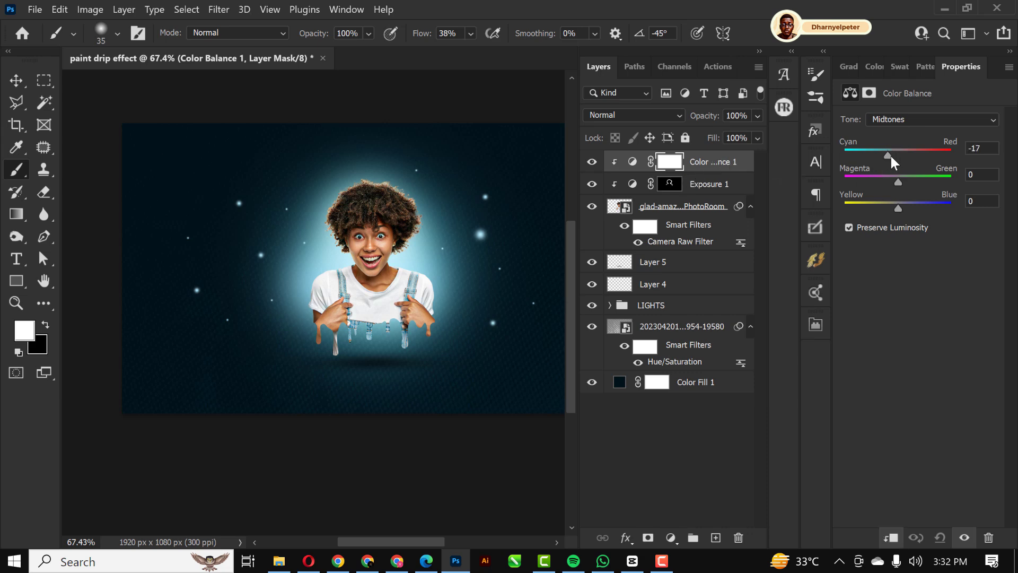
left_click(931, 119)
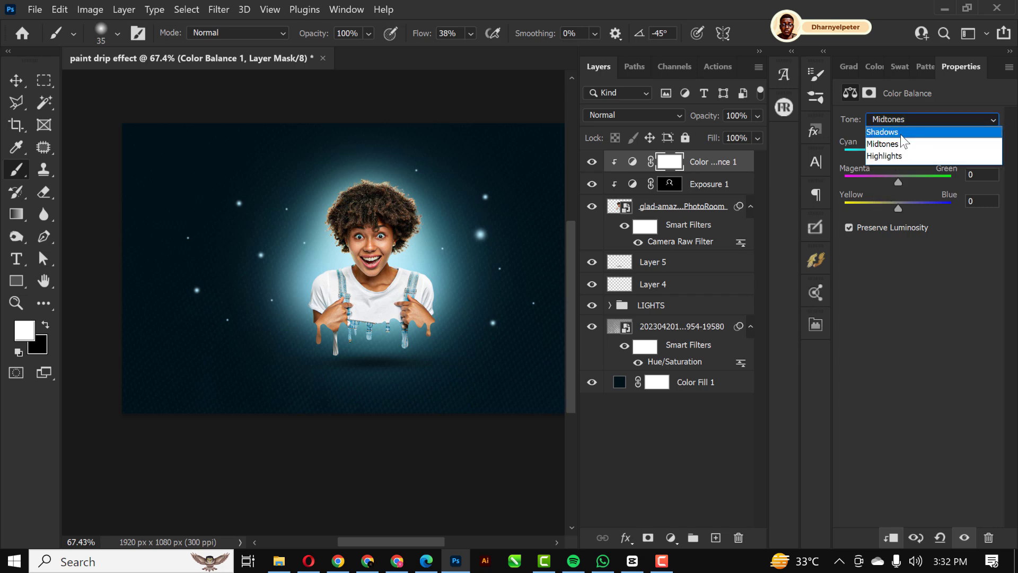
left_click(882, 132)
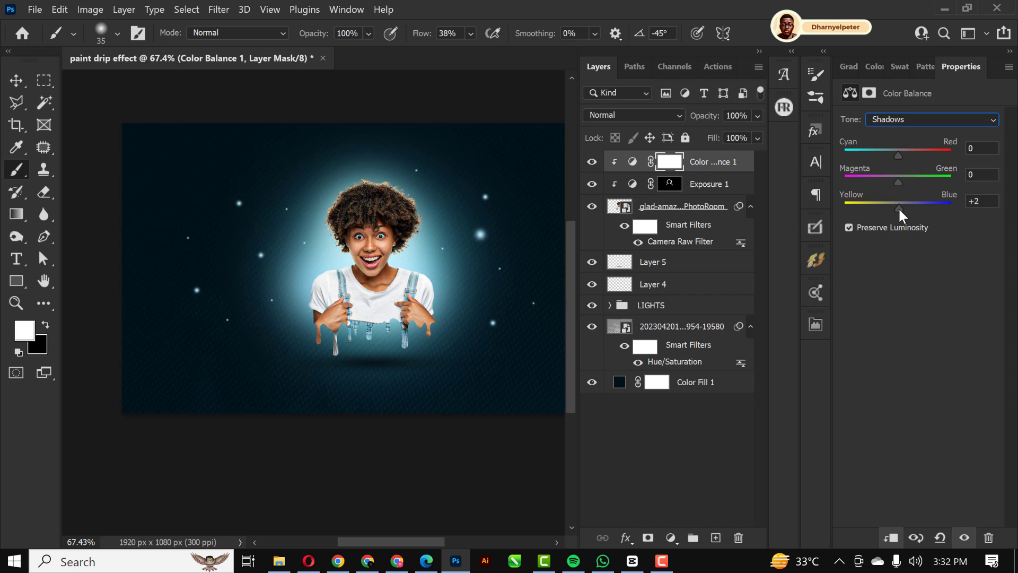
left_click(930, 119)
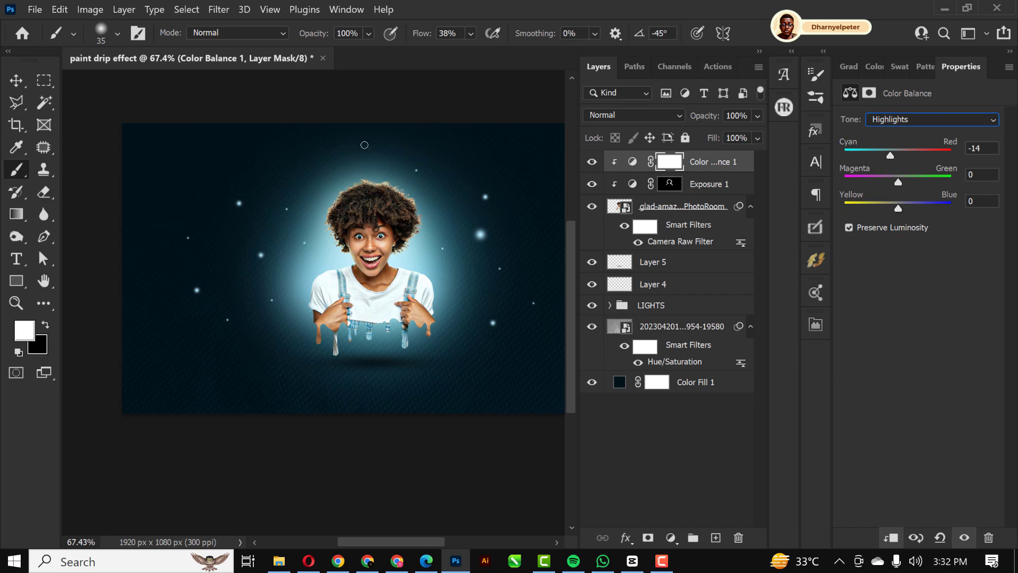
left_click(15, 80)
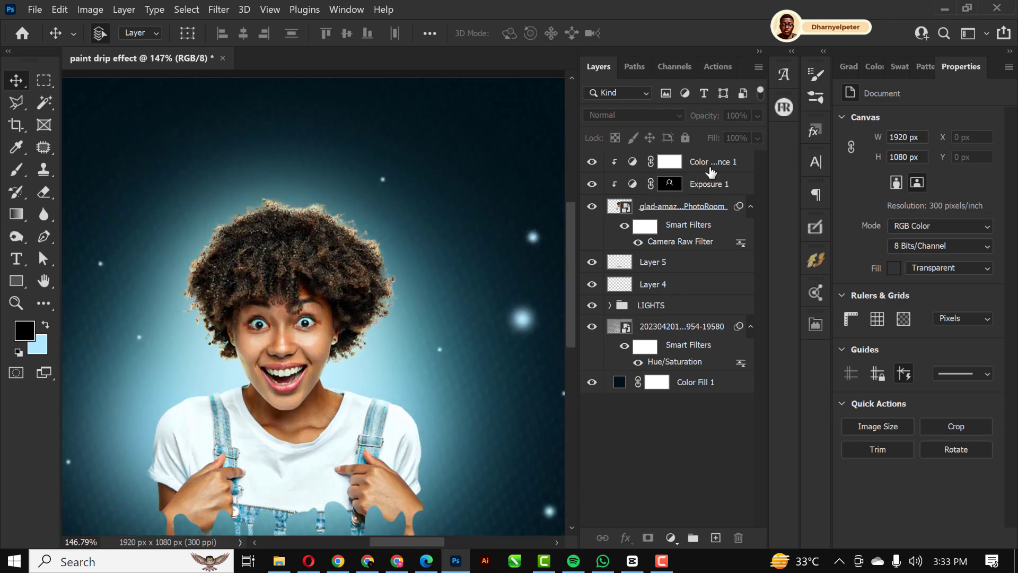
left_click(668, 162)
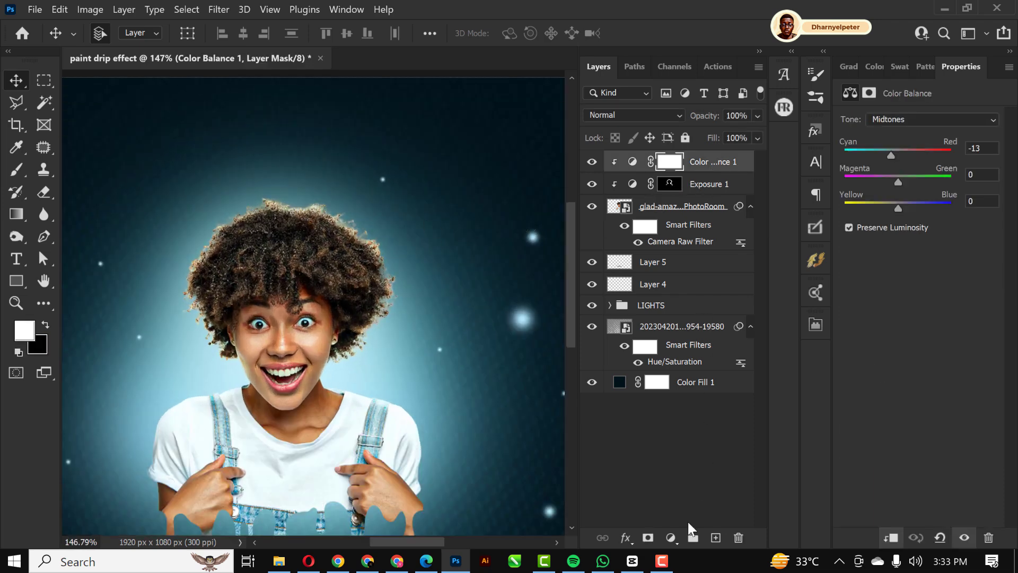
Step: Add a cyan Solid Color fill clipped to the woman in Linear Dodge (Add), with inverted mask
left_click(671, 538)
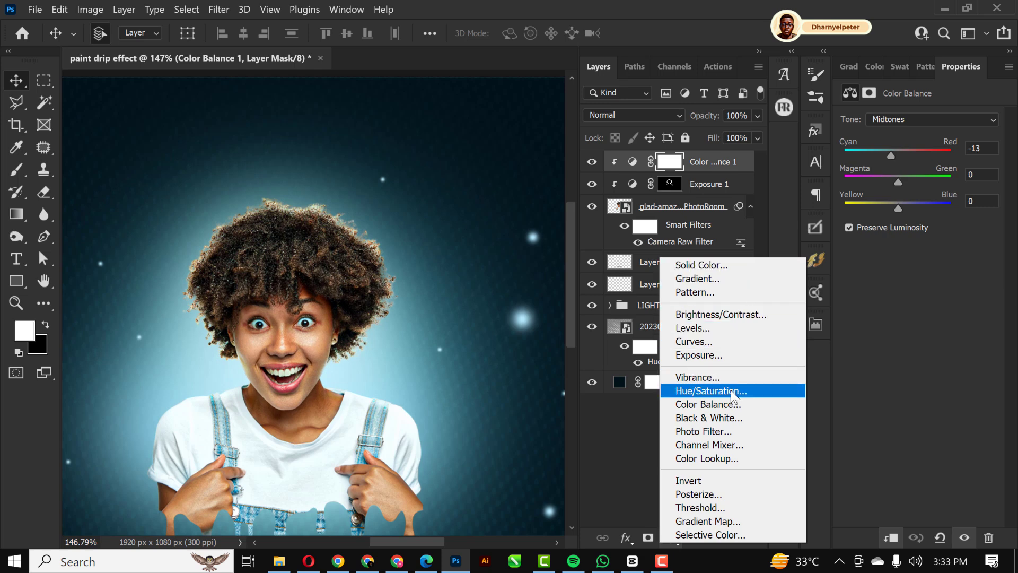
mouse_move(713, 265)
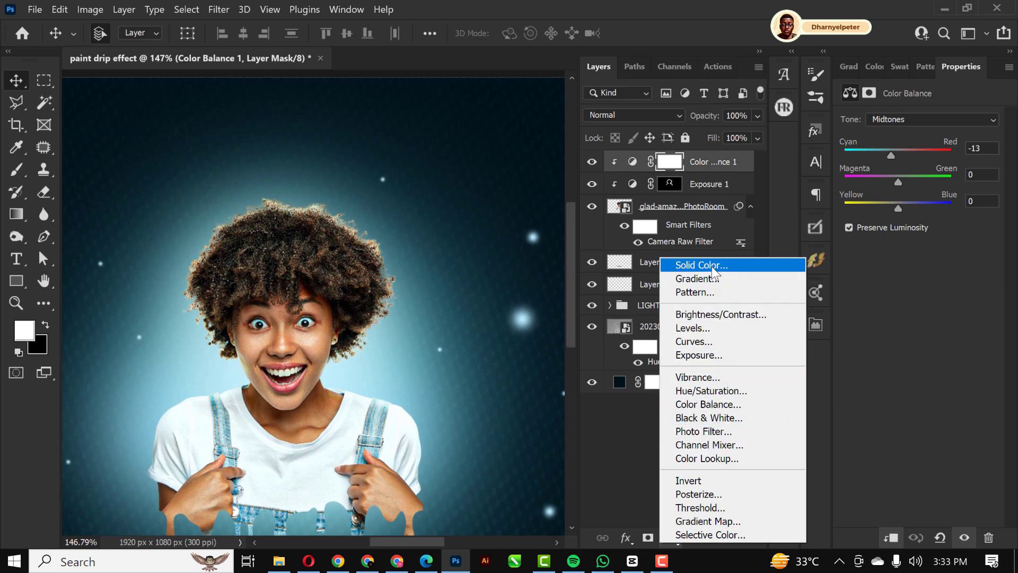
left_click(700, 265)
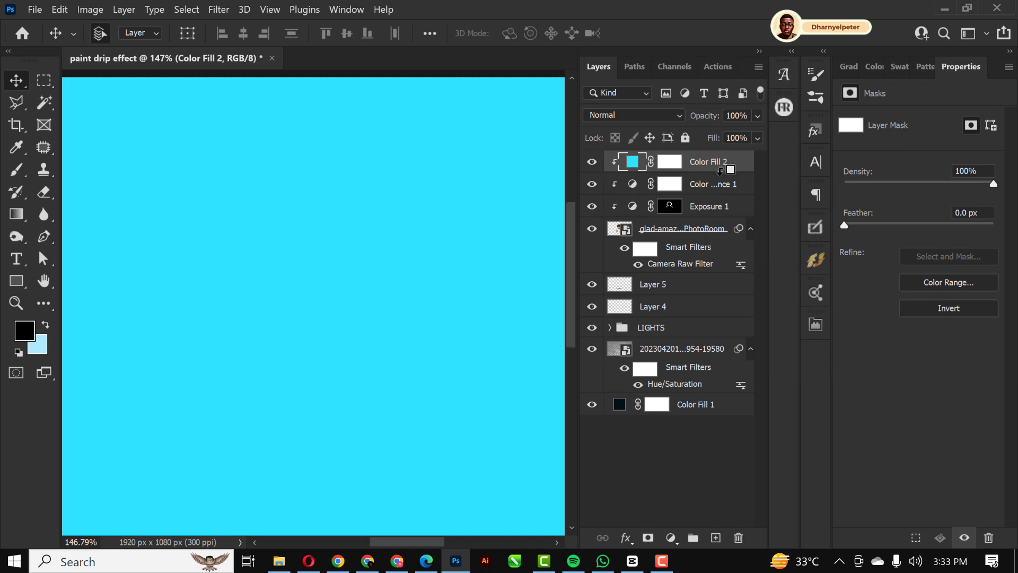
left_click(633, 115)
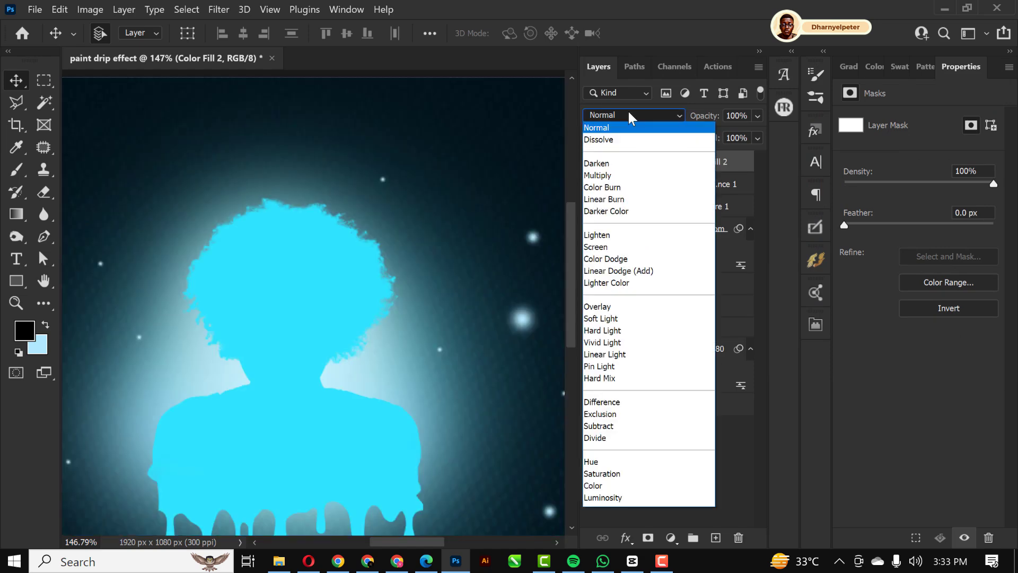
left_click(617, 271)
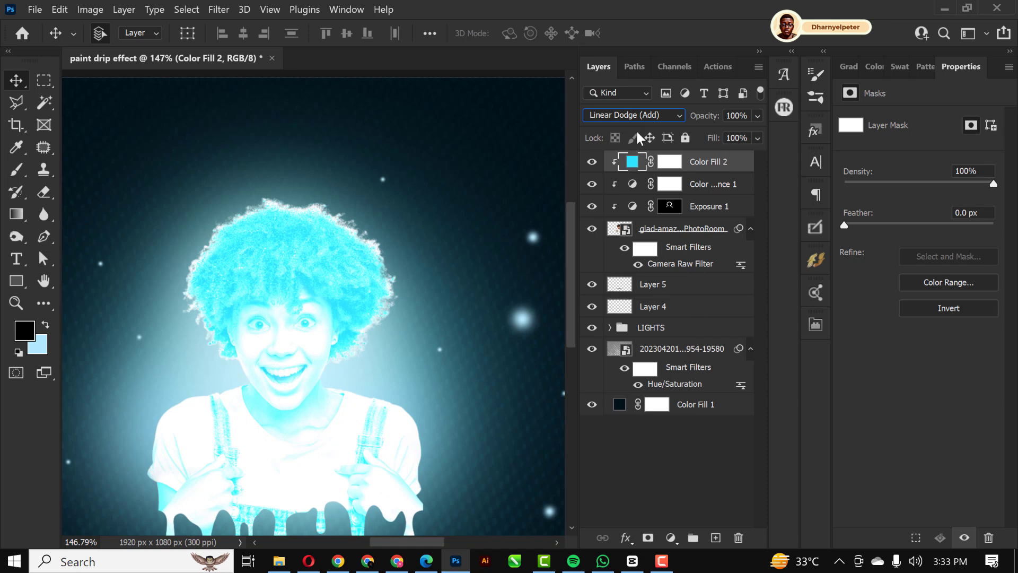
left_click(668, 162)
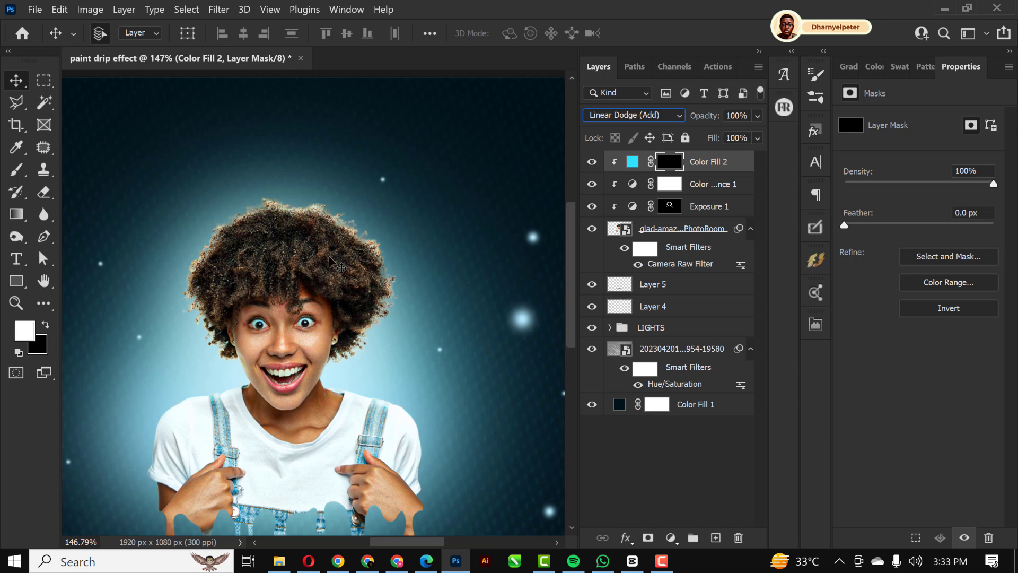
left_click(608, 327)
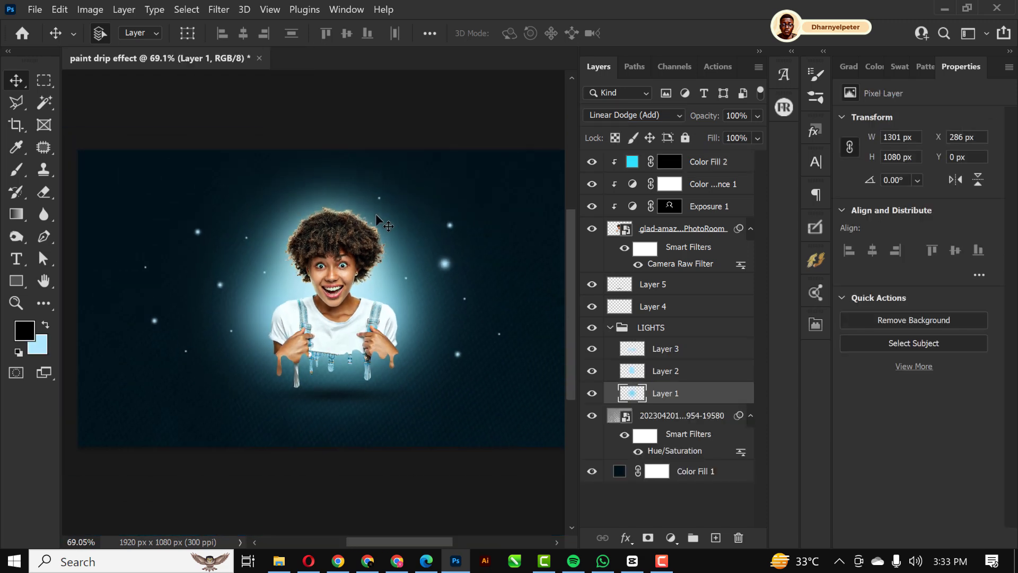
Step: Paint white on the Color Fill mask to reveal cyan rims along hair and shoulders
left_click(669, 161)
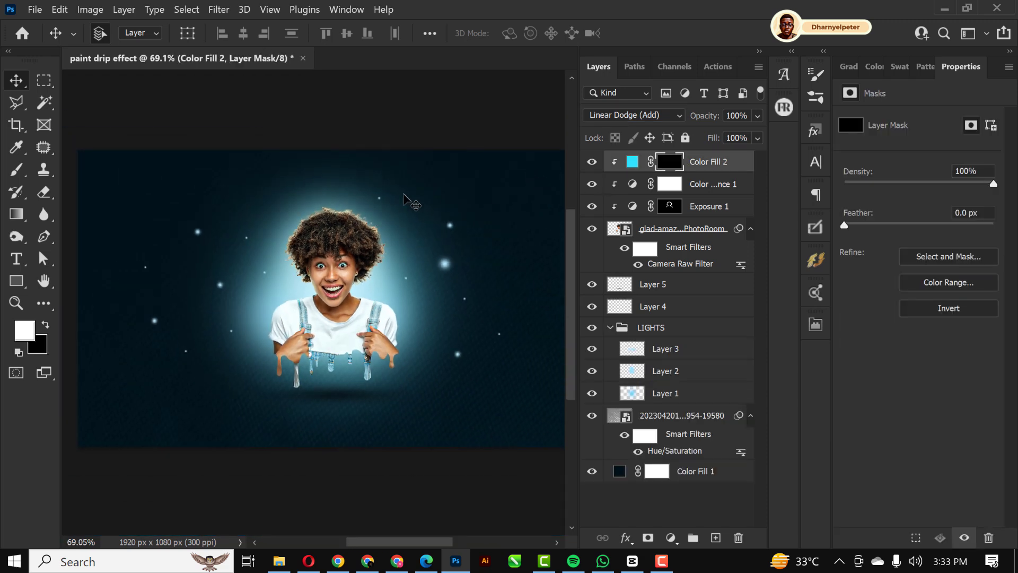
left_click(16, 170)
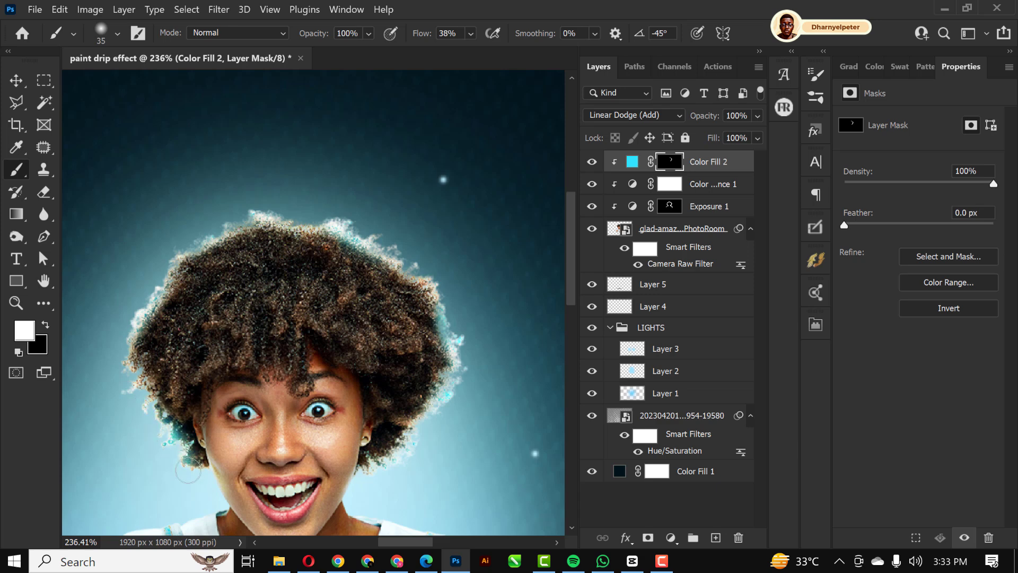
scroll("down", 3)
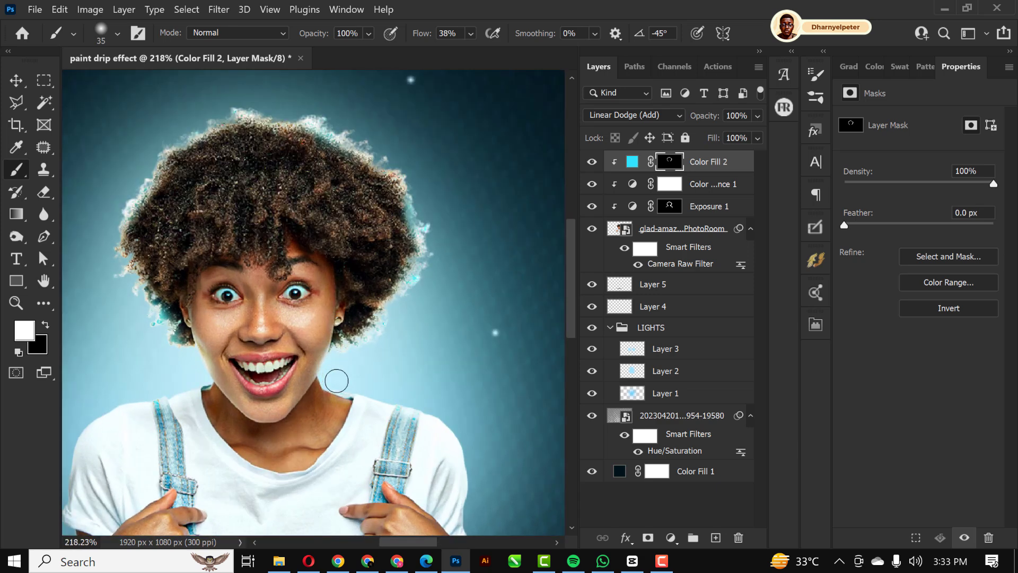
mouse_move(454, 472)
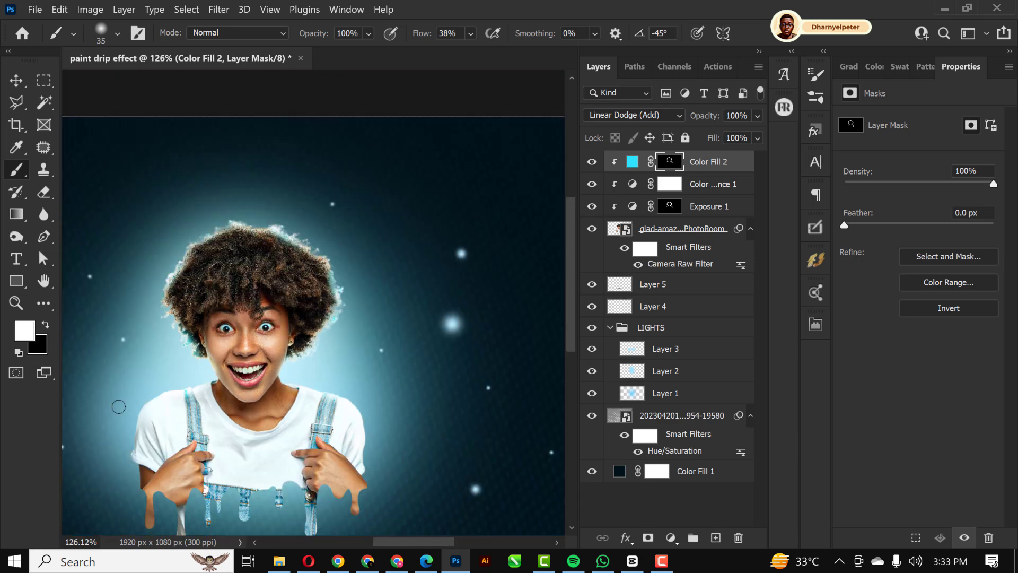
mouse_move(164, 391)
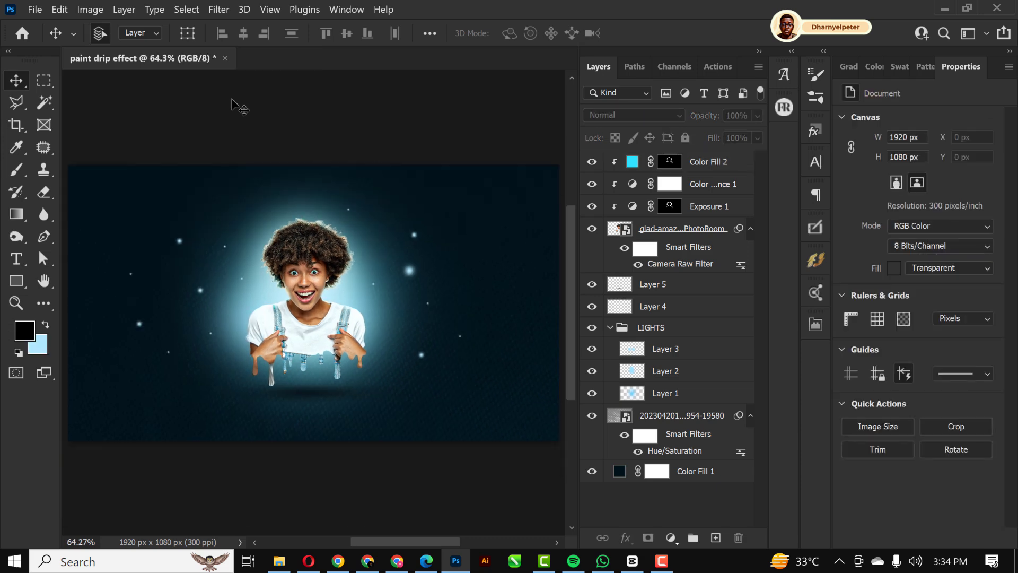
mouse_move(351, 446)
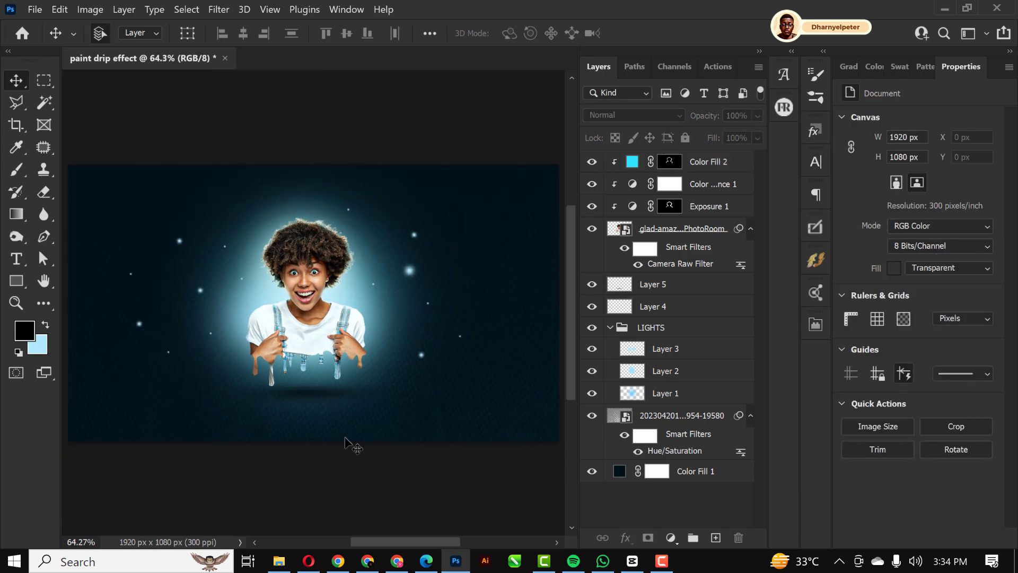